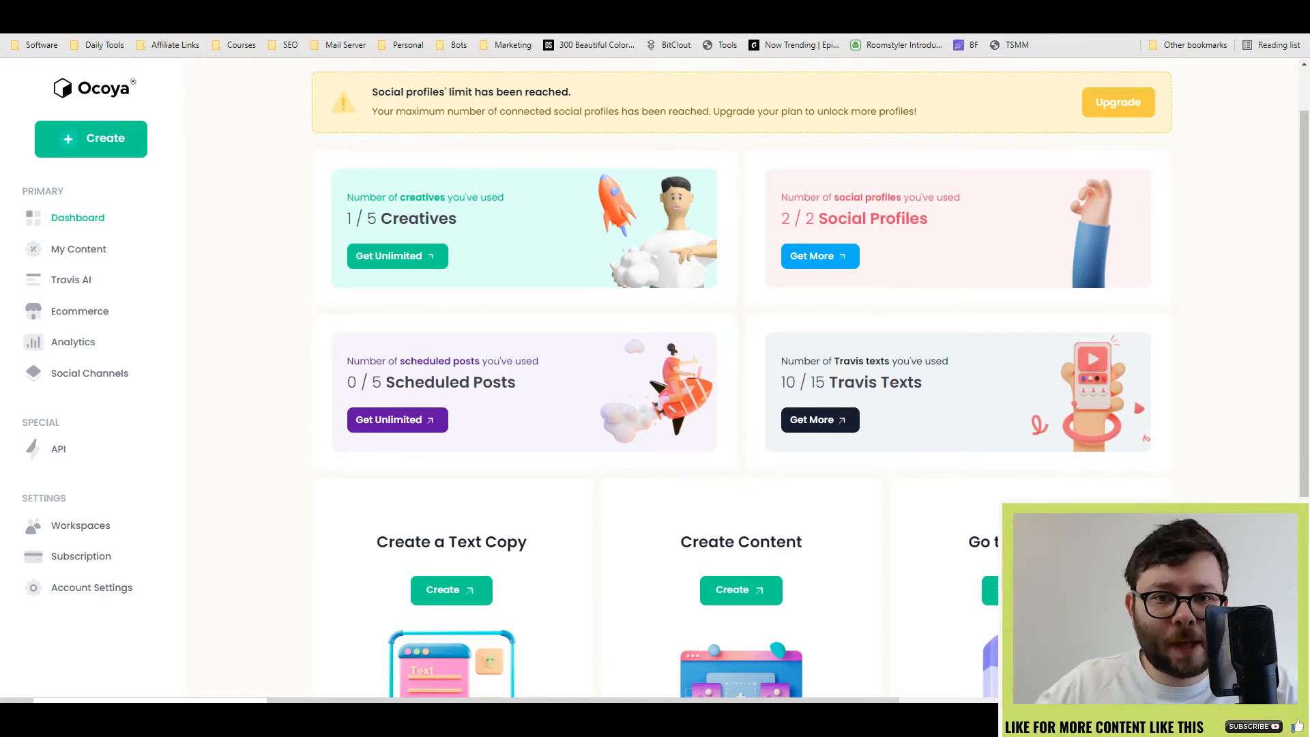
mouse_move(701, 106)
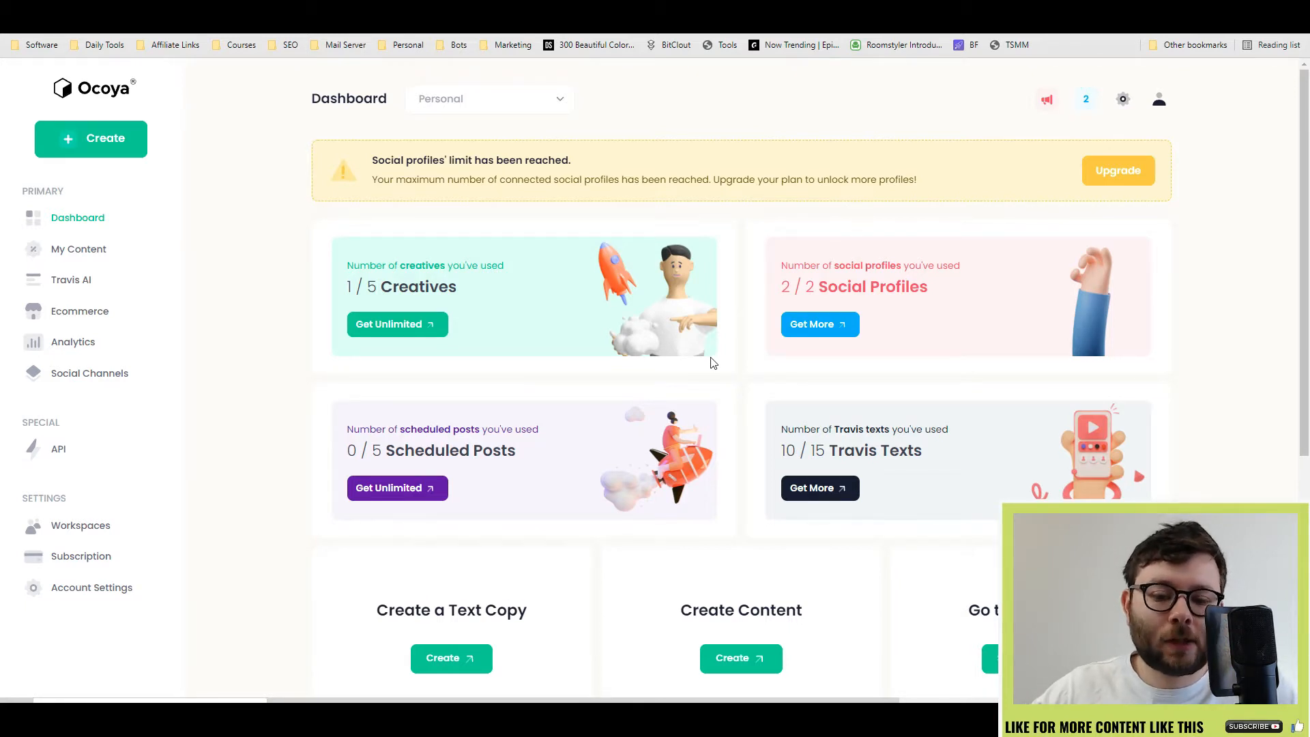
Scroll through the dashboard usage limits and bring up the Latest changes announcements panel
scroll("down", 3)
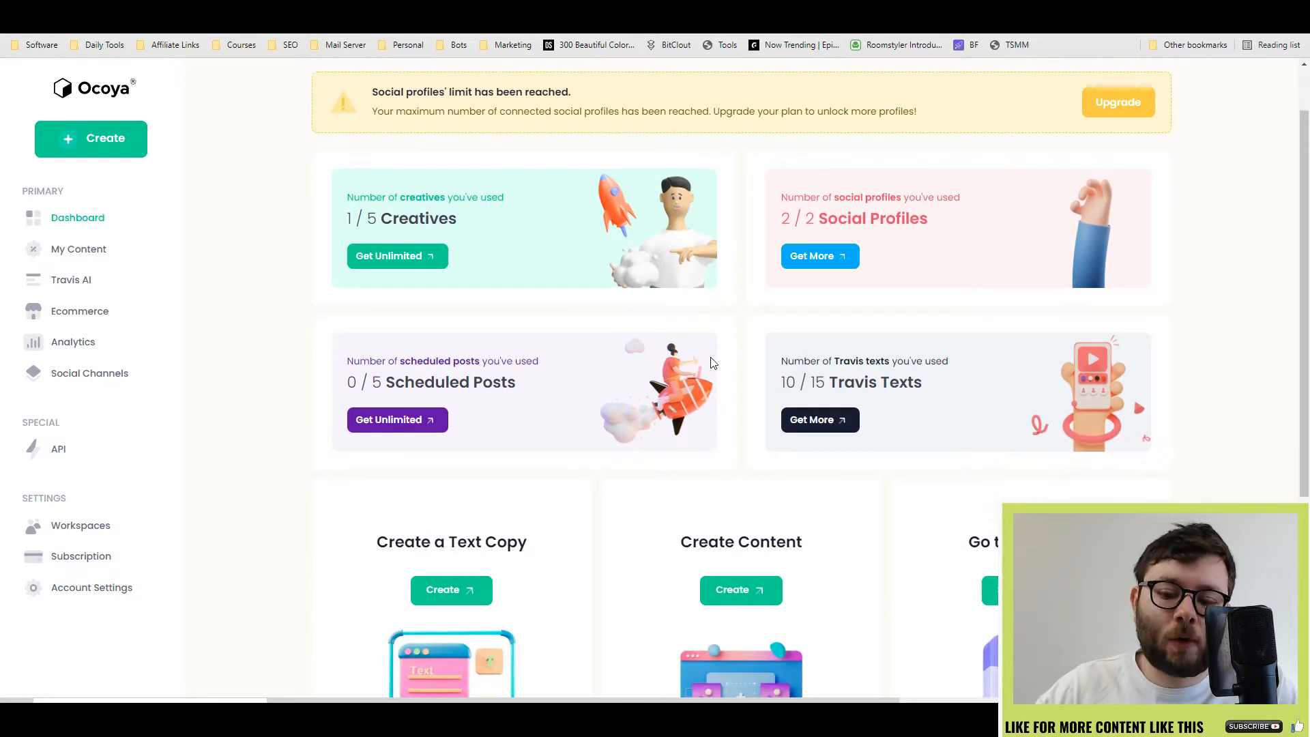
scroll("down", 3)
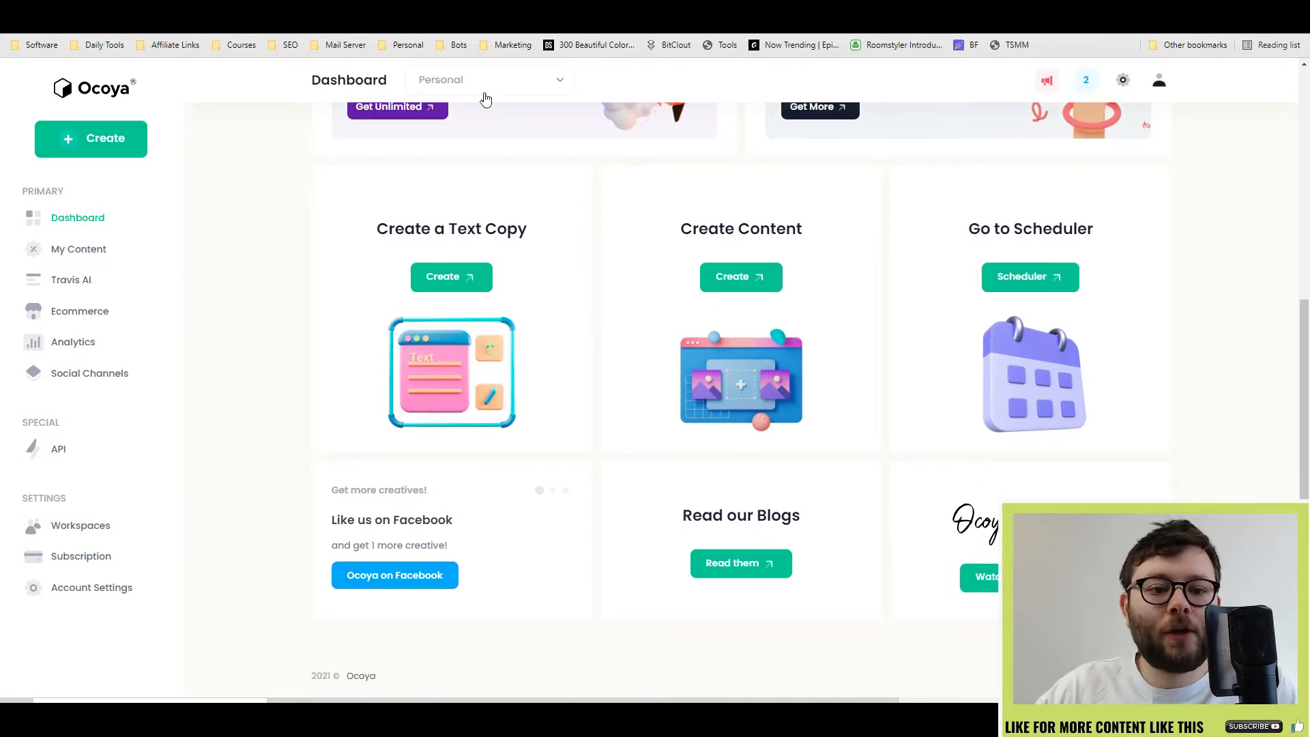
left_click(489, 79)
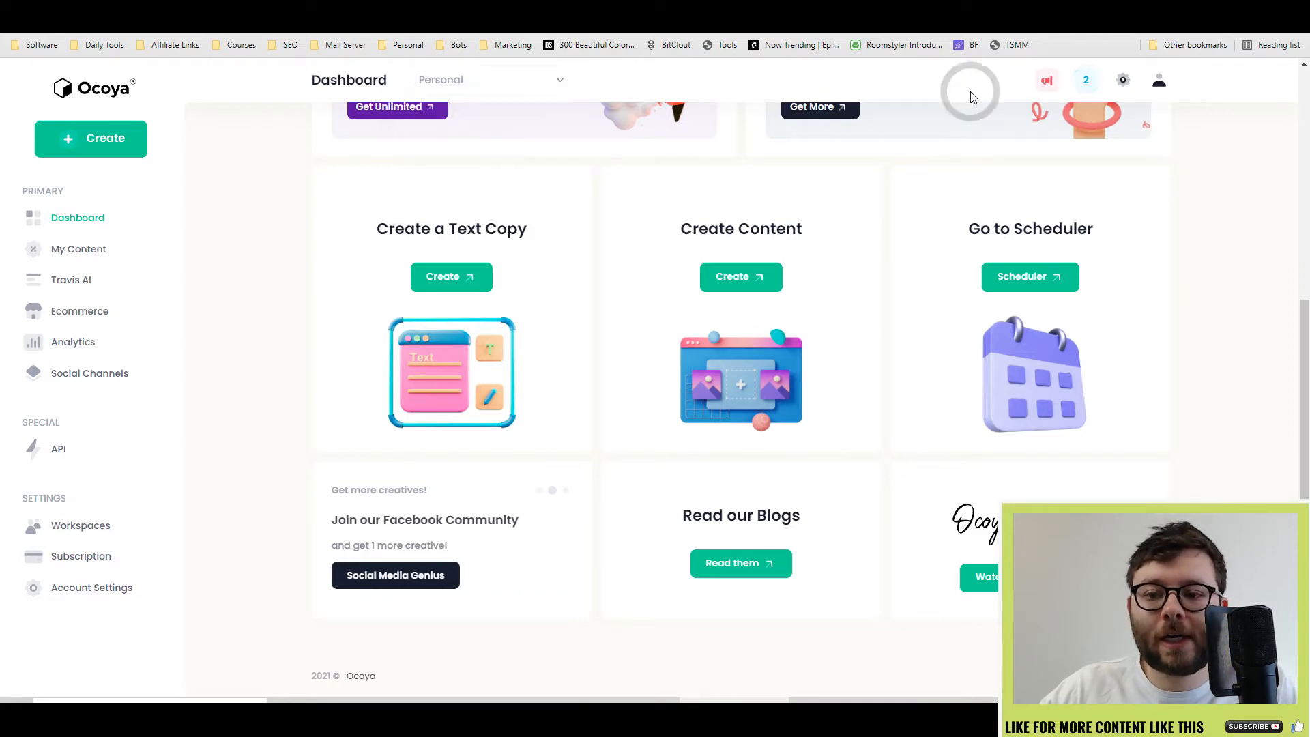
left_click(1047, 81)
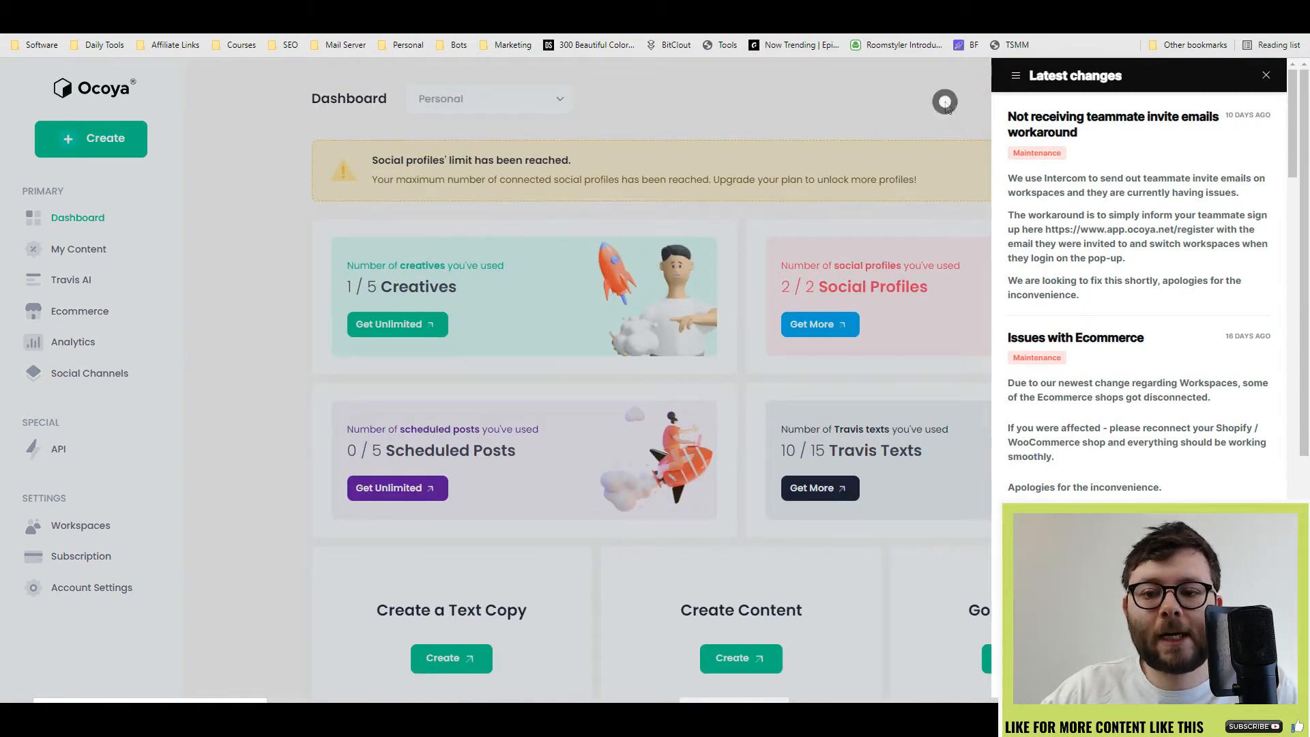
Visit Account Settings, then My Content with its Stock Images and My Uploads sections
left_click(92, 587)
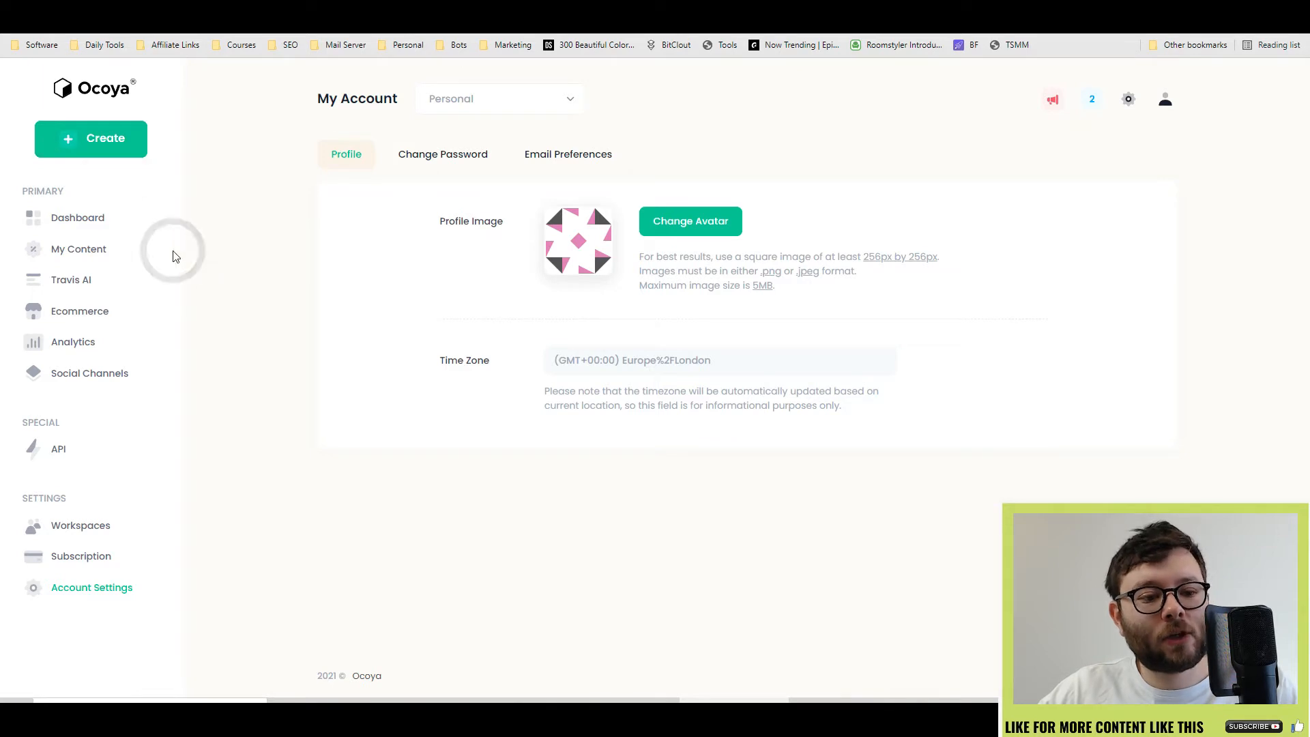
left_click(79, 249)
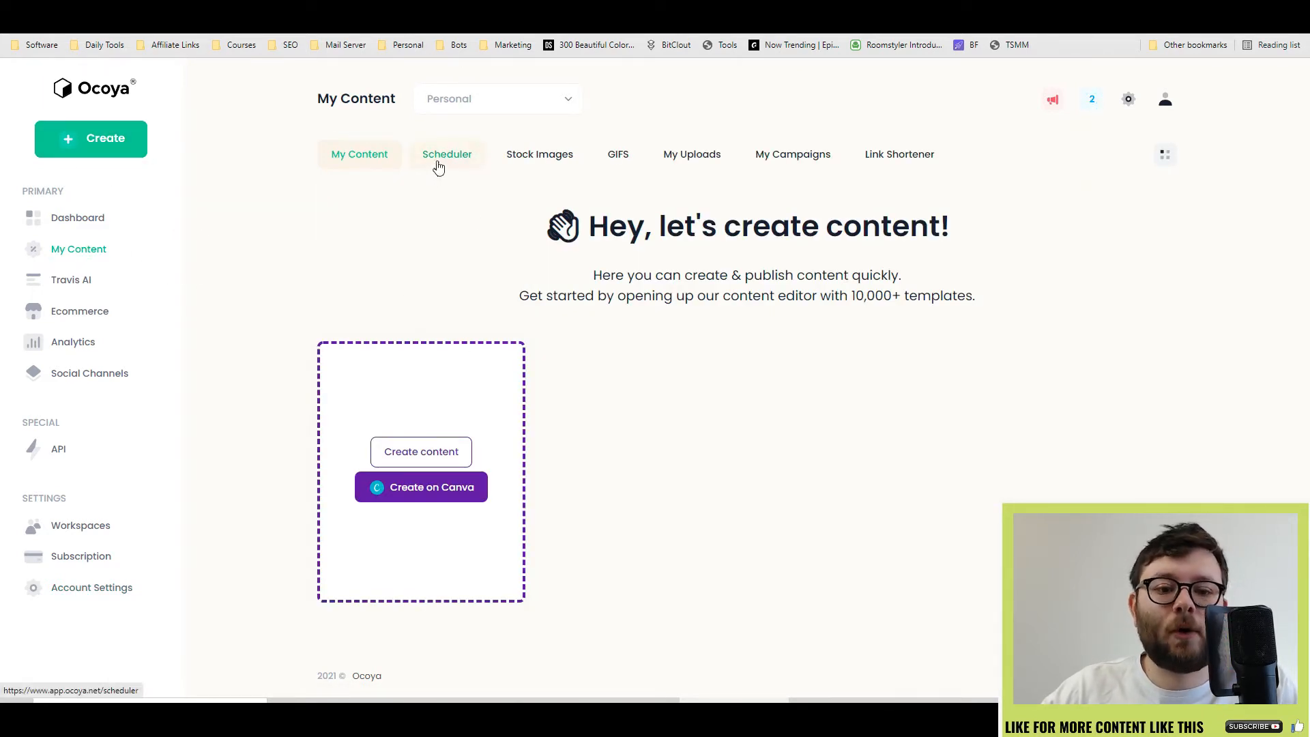
left_click(447, 154)
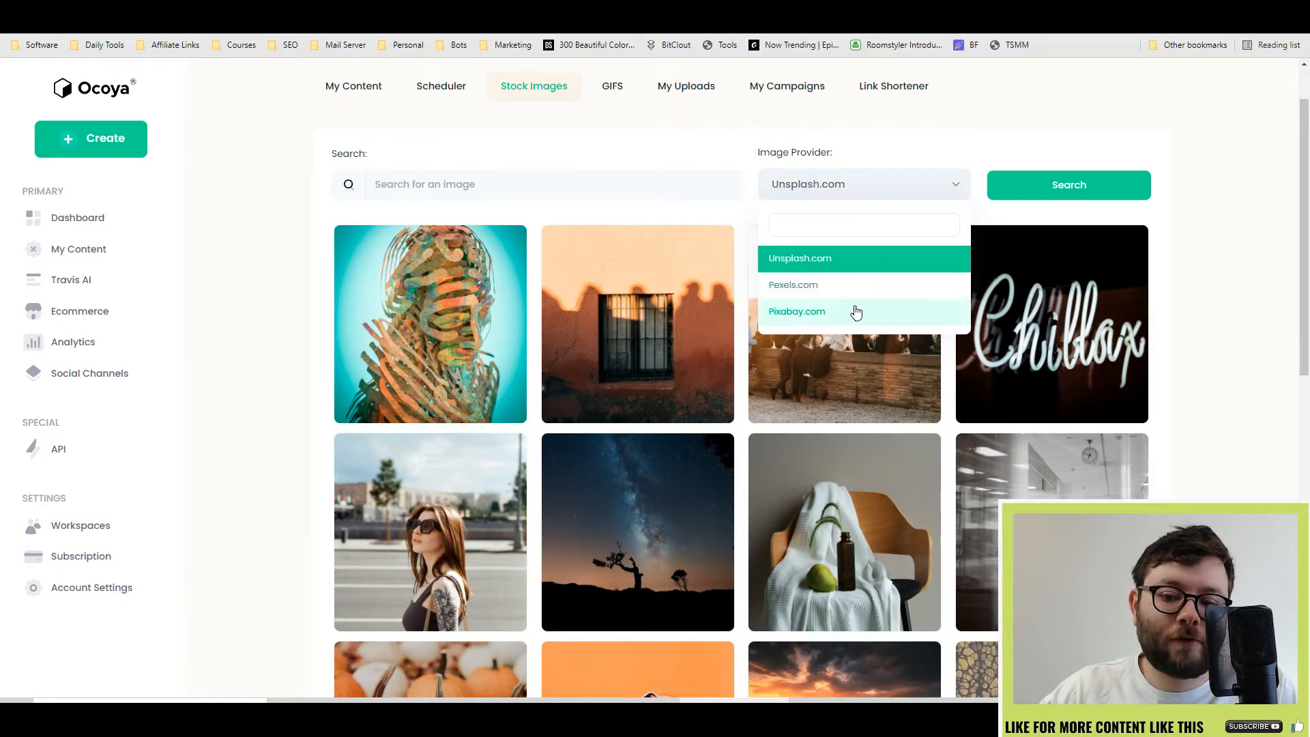
left_click(611, 85)
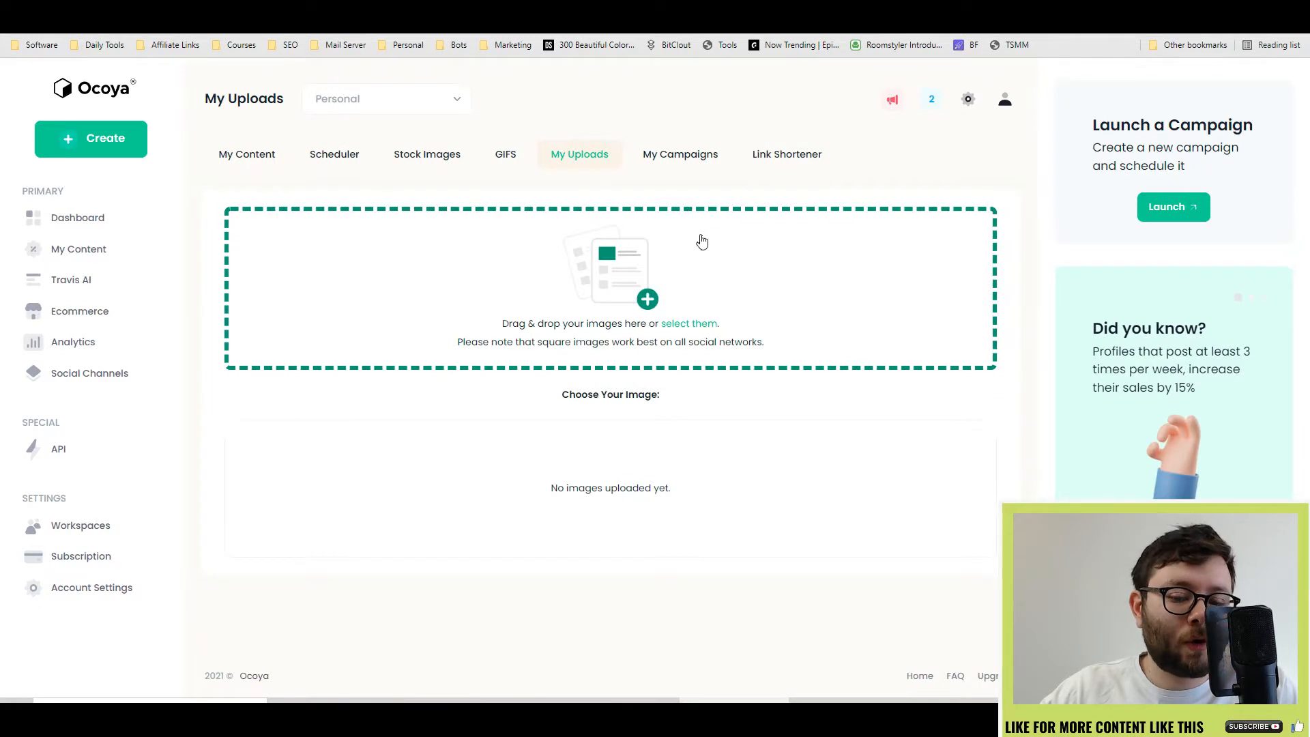
Browse My Campaigns and the Link Shortener's bulk mode, then return to My Content
left_click(680, 154)
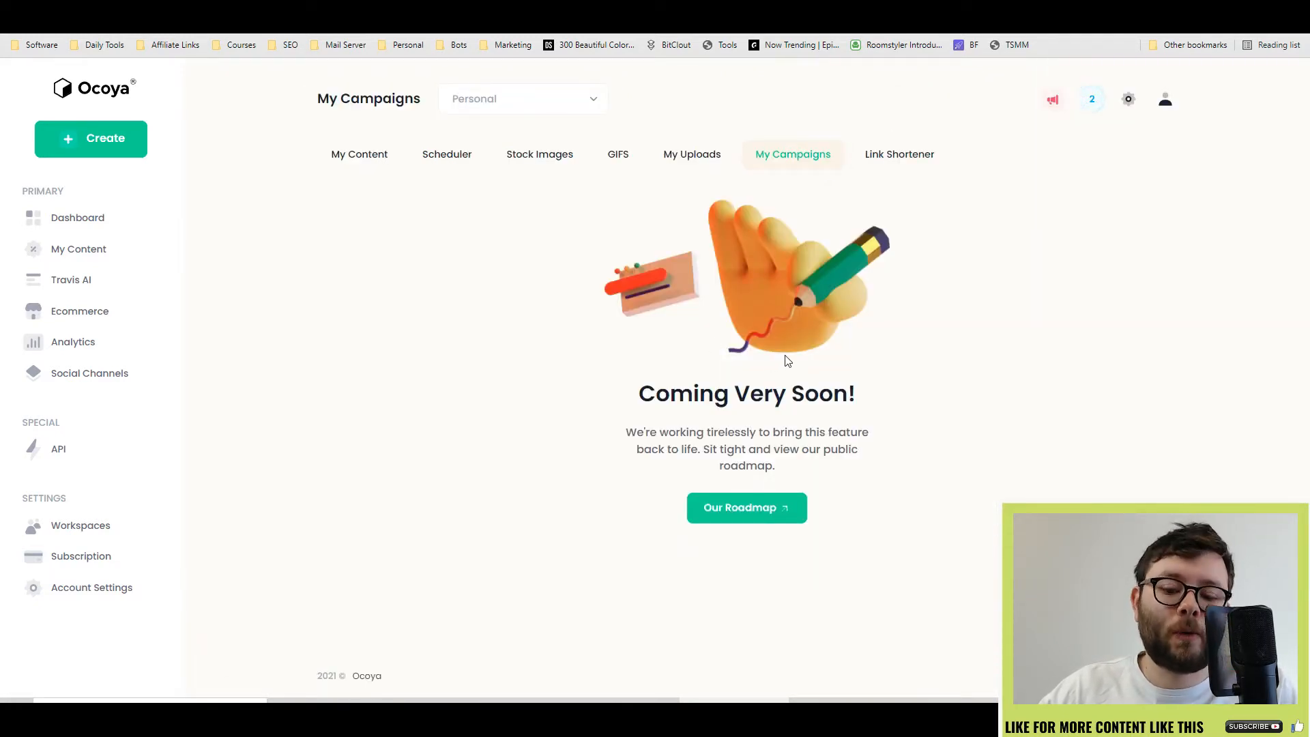
left_click(900, 154)
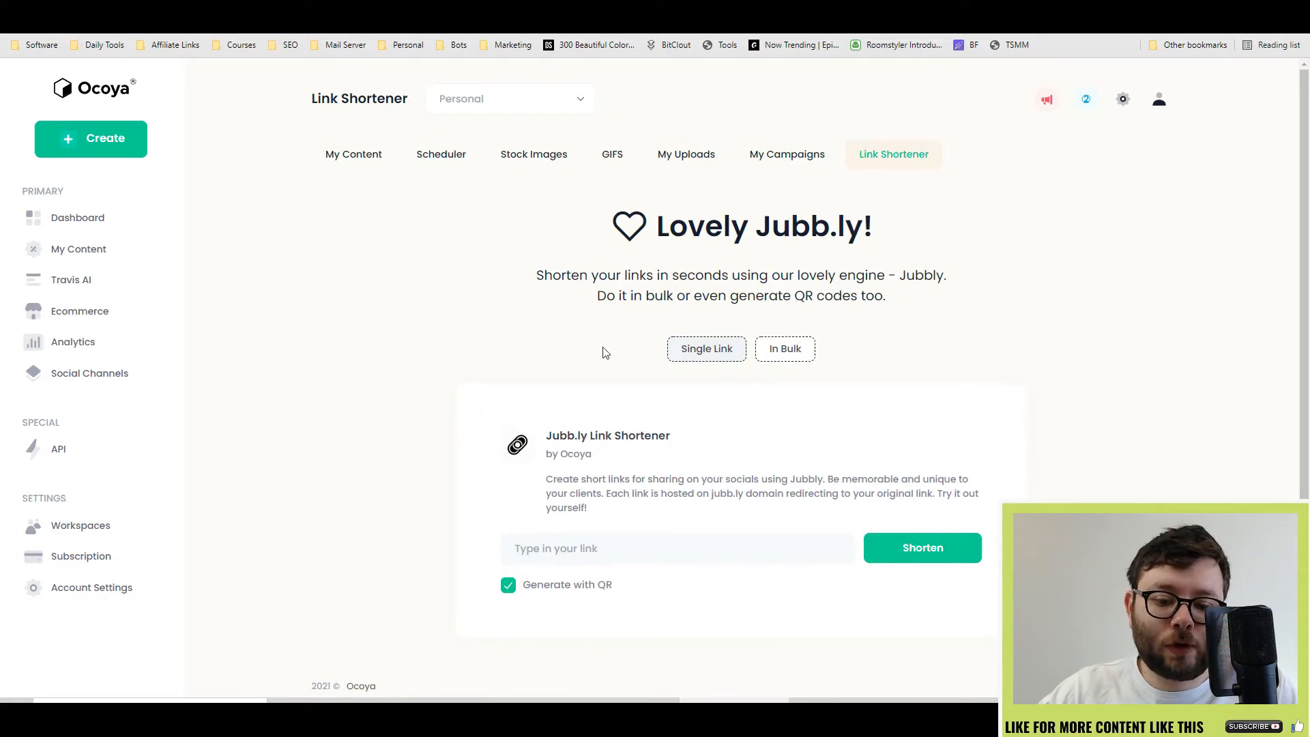
left_click(784, 348)
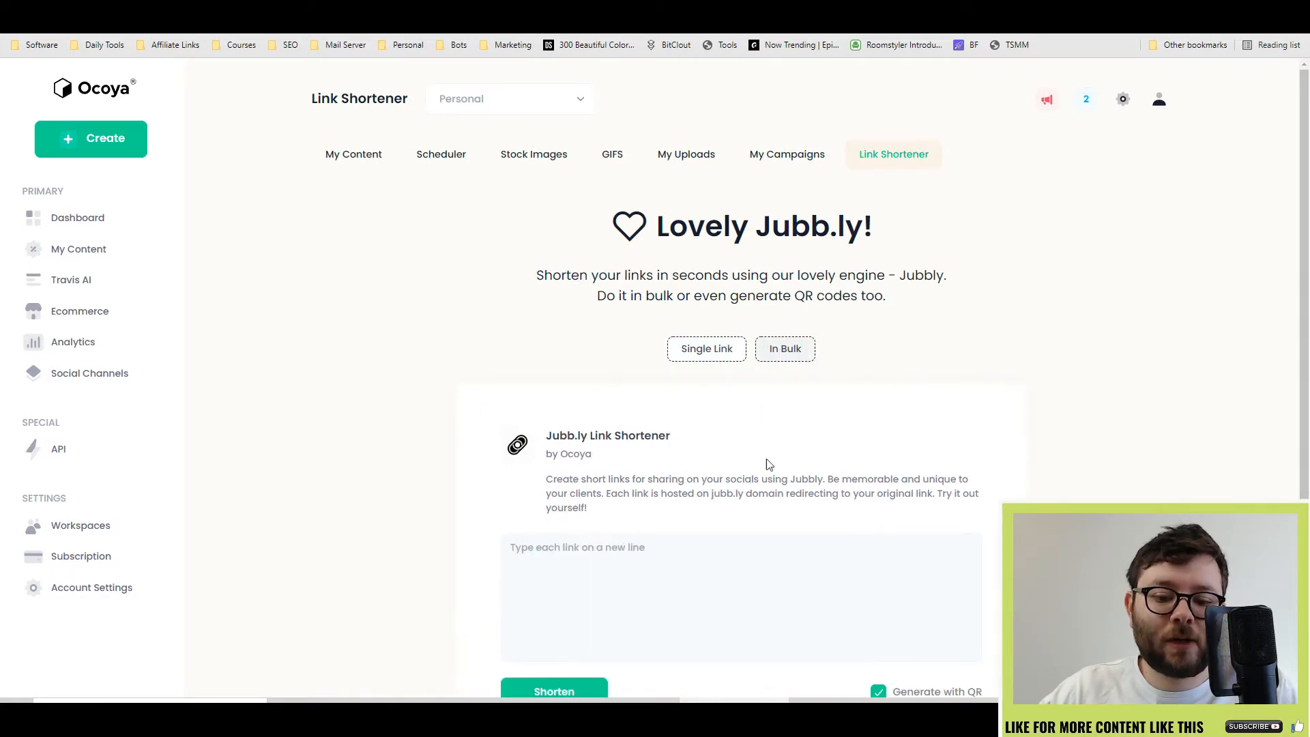
left_click(352, 154)
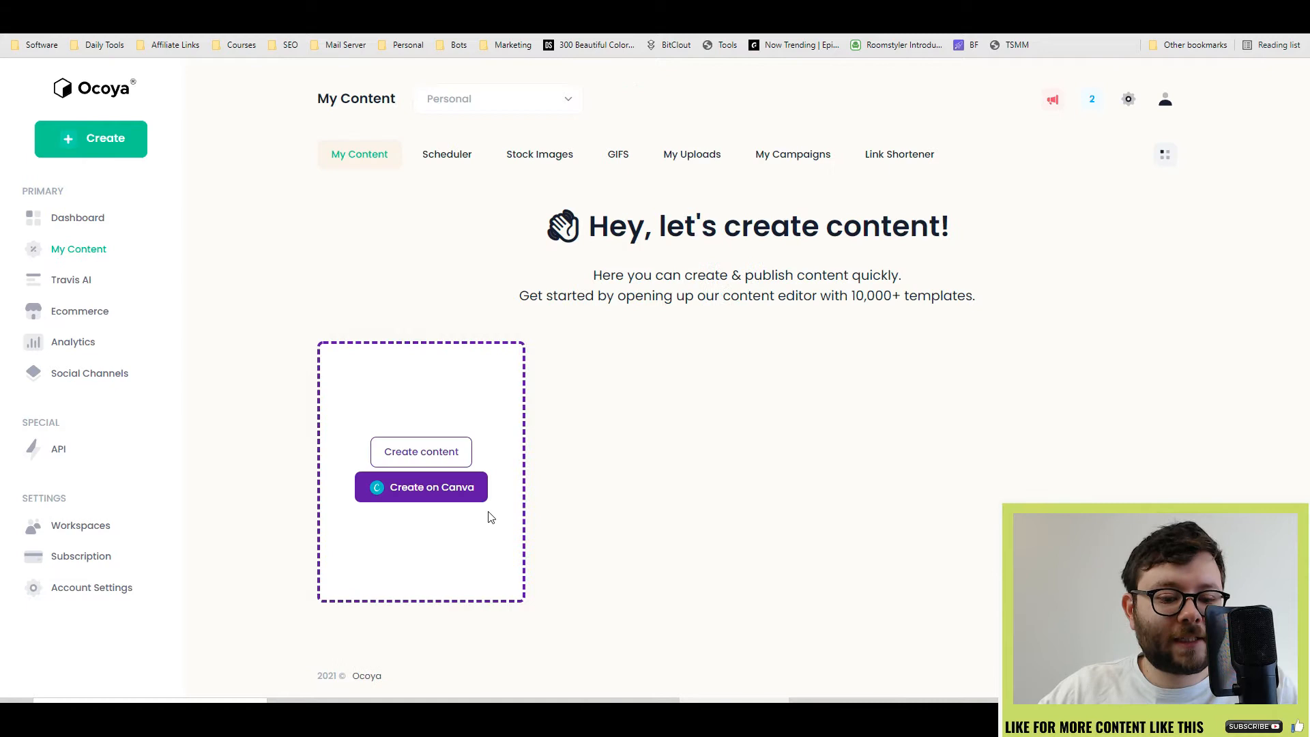
Start a new Canva design in the Facebook Post format
left_click(420, 452)
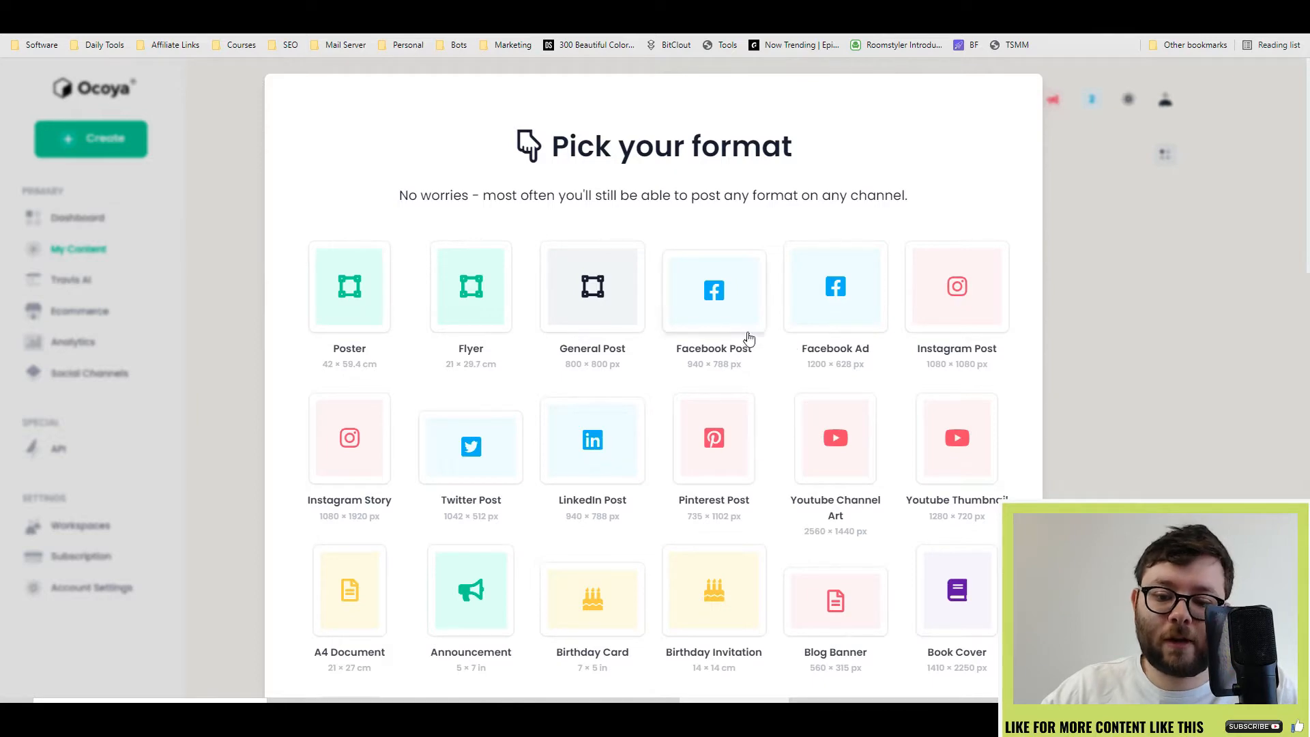
scroll("down", 3)
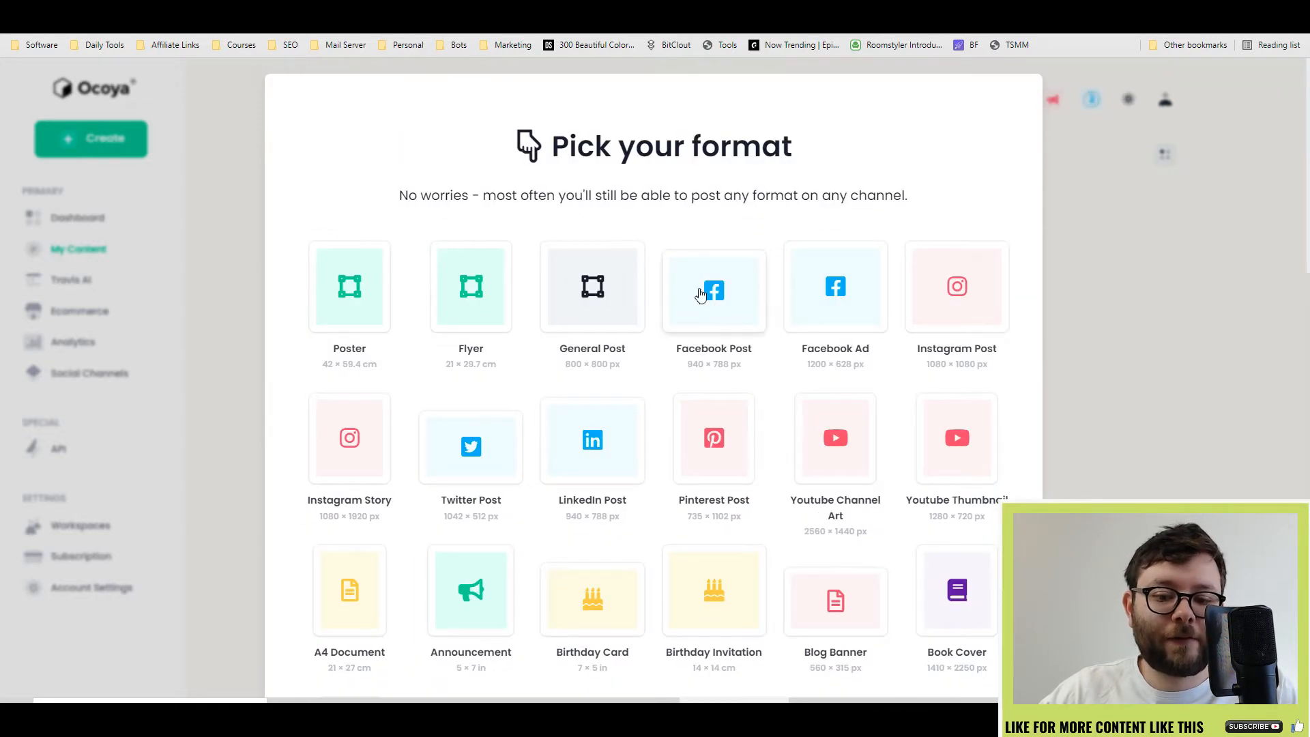
left_click(714, 287)
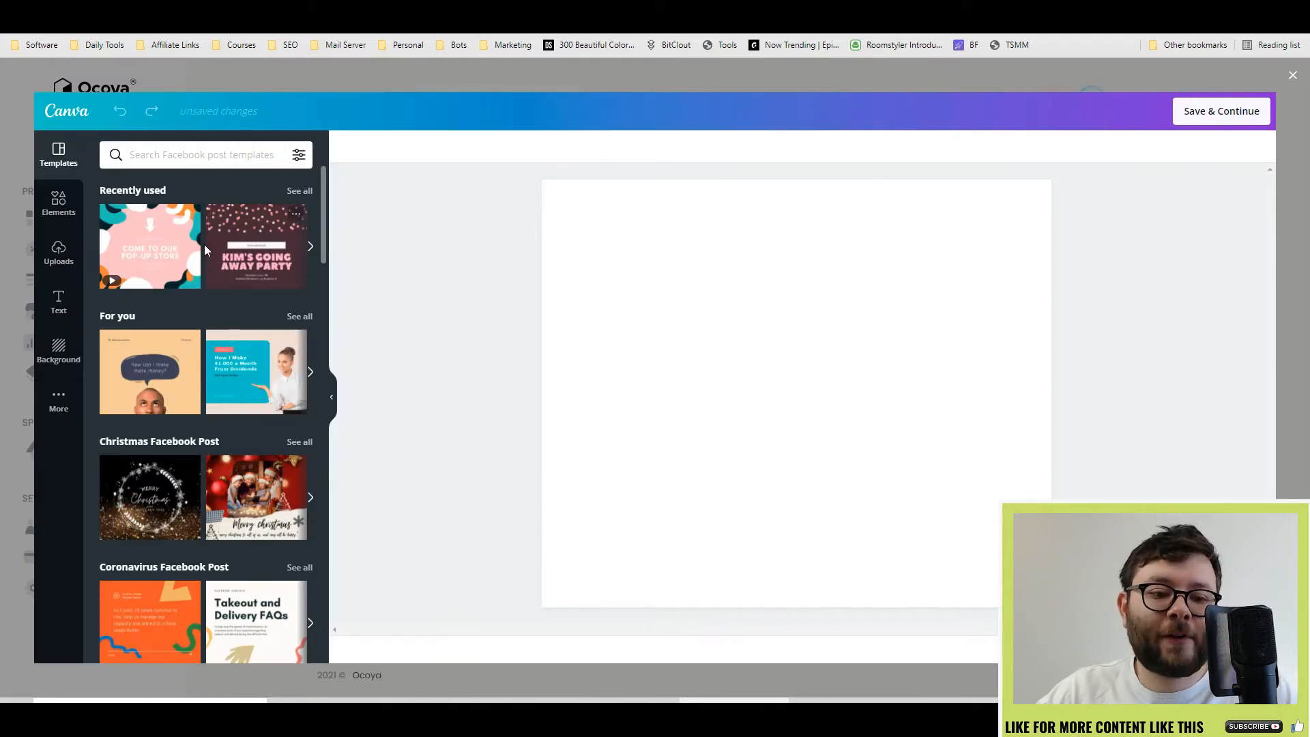
Apply the 'How can I make more money?' finance template and select its speech bubble
scroll("down", 3)
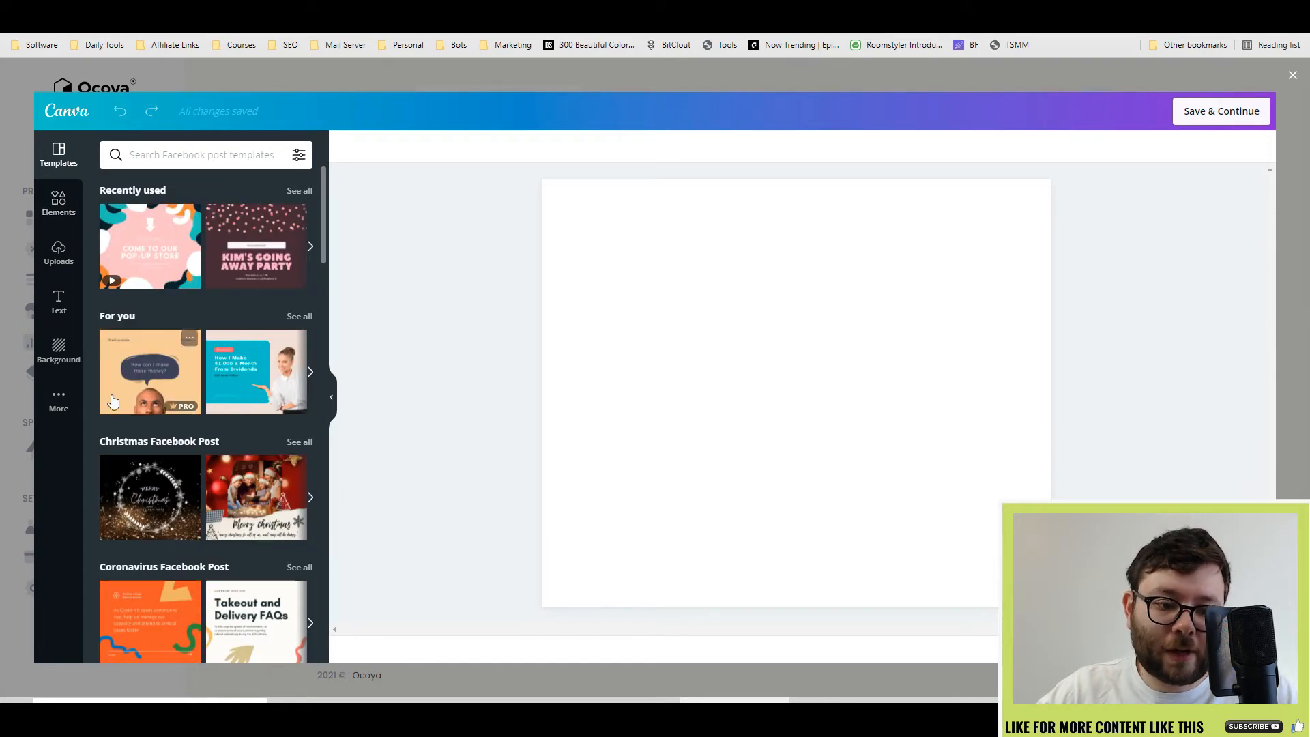
left_click(151, 371)
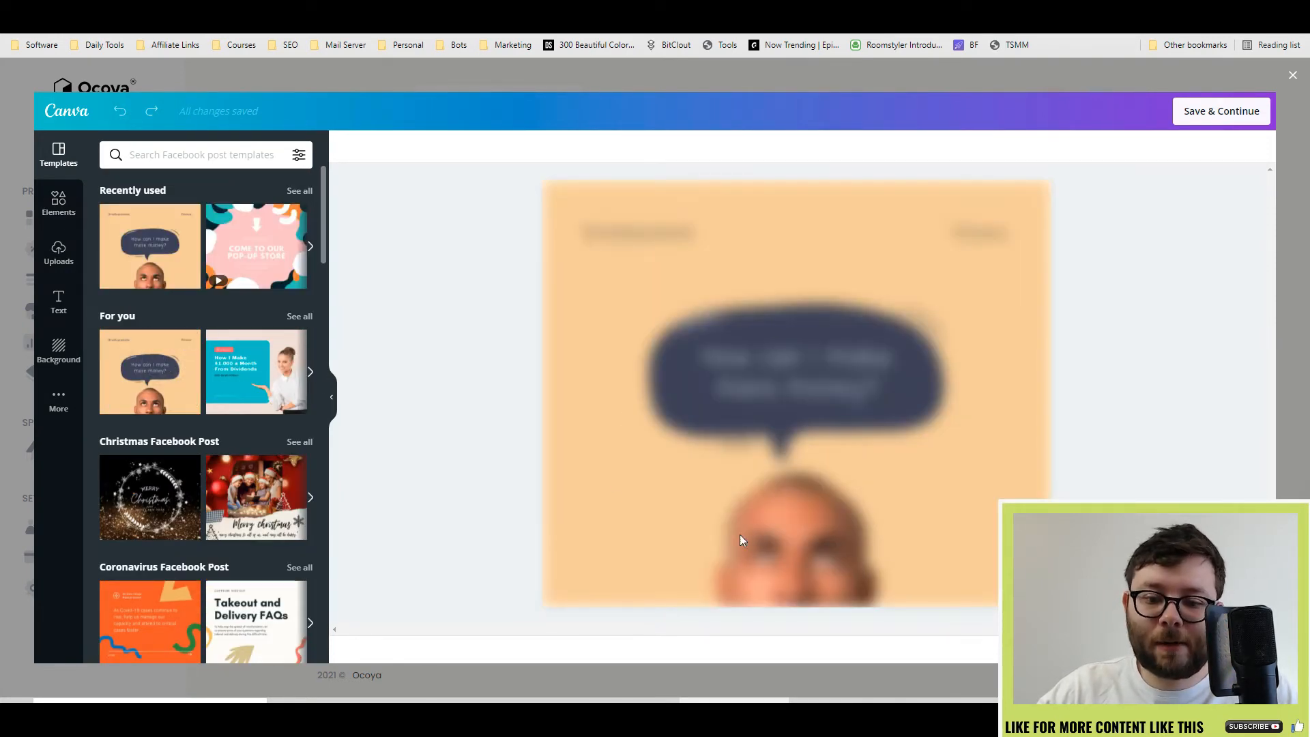
left_click(795, 389)
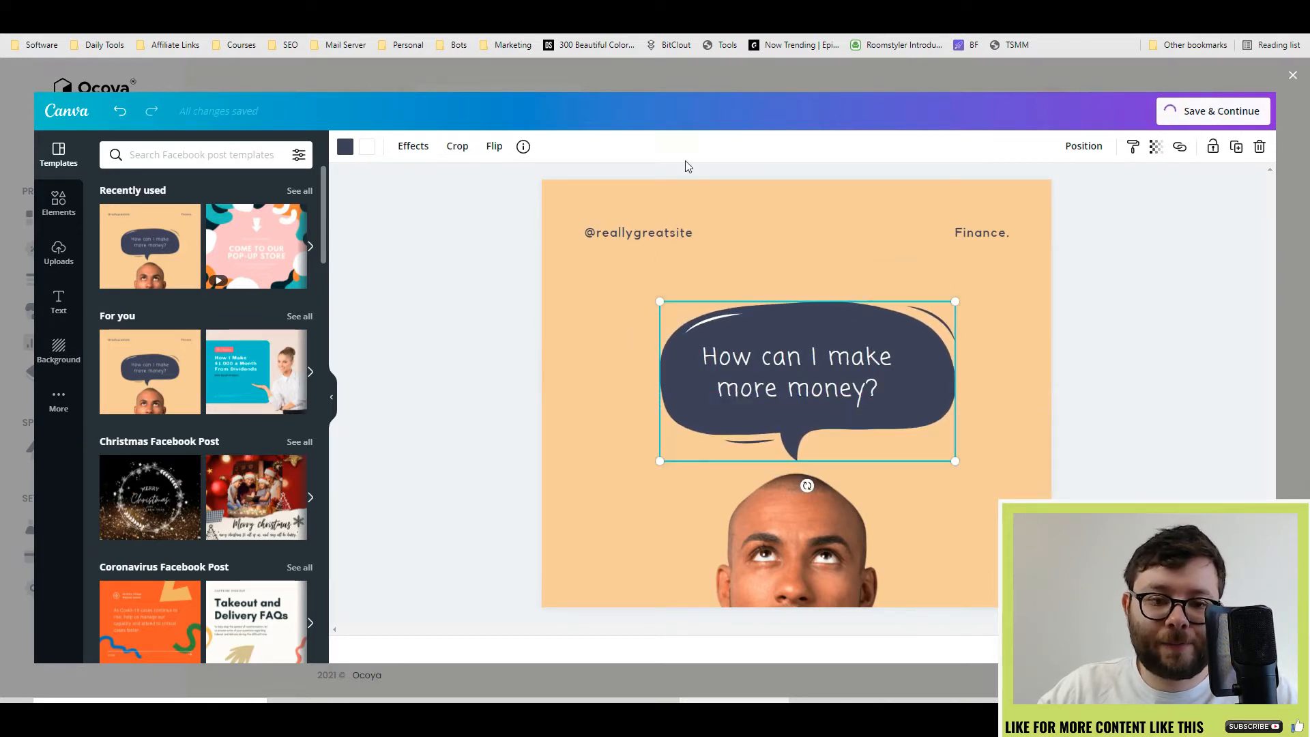
Save the Canva design to Ocoya and add the fourth AI-generated caption to the post
left_click(1292, 75)
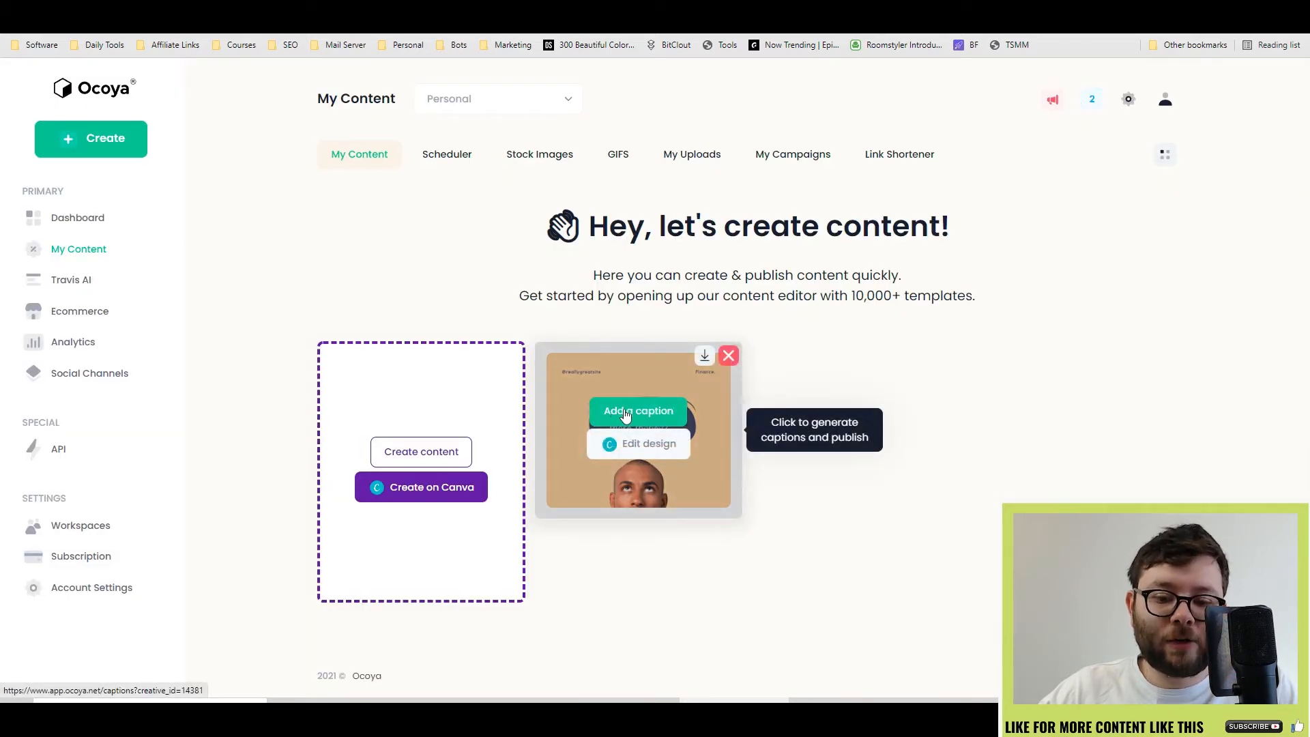
left_click(637, 410)
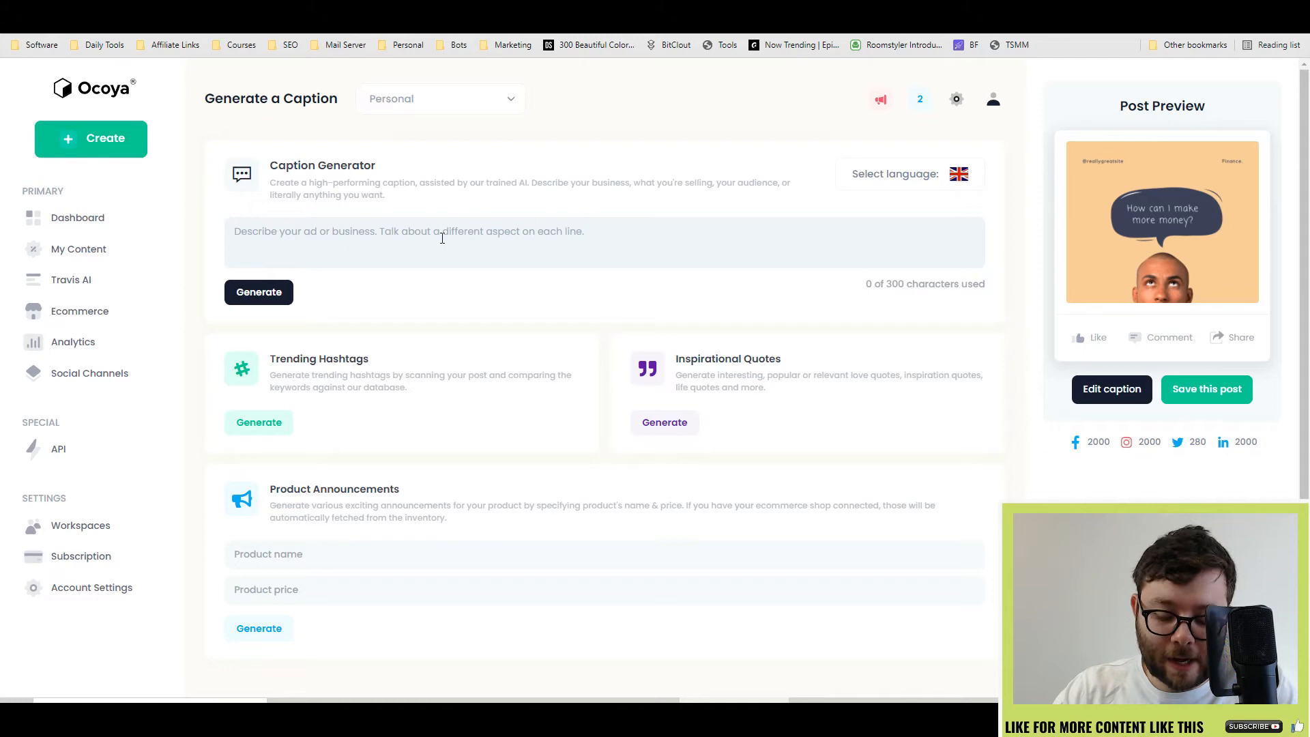
left_click(258, 292)
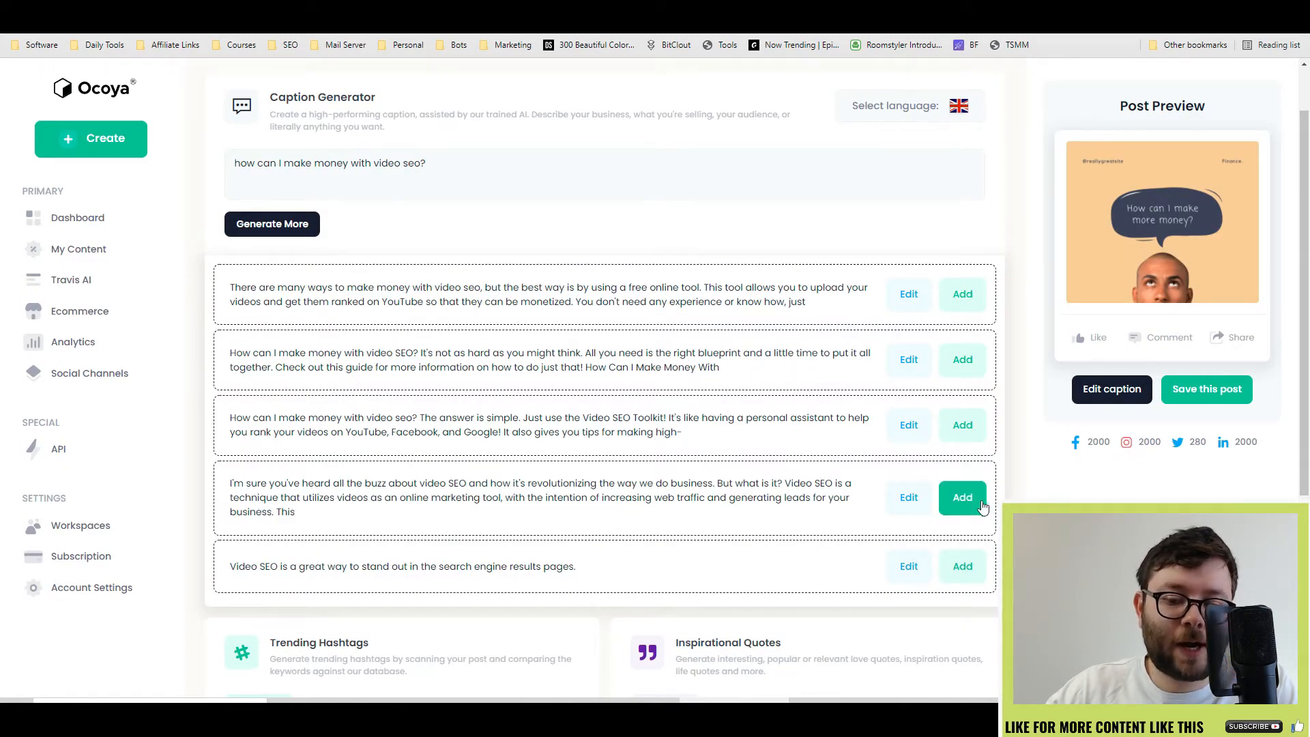
left_click(962, 496)
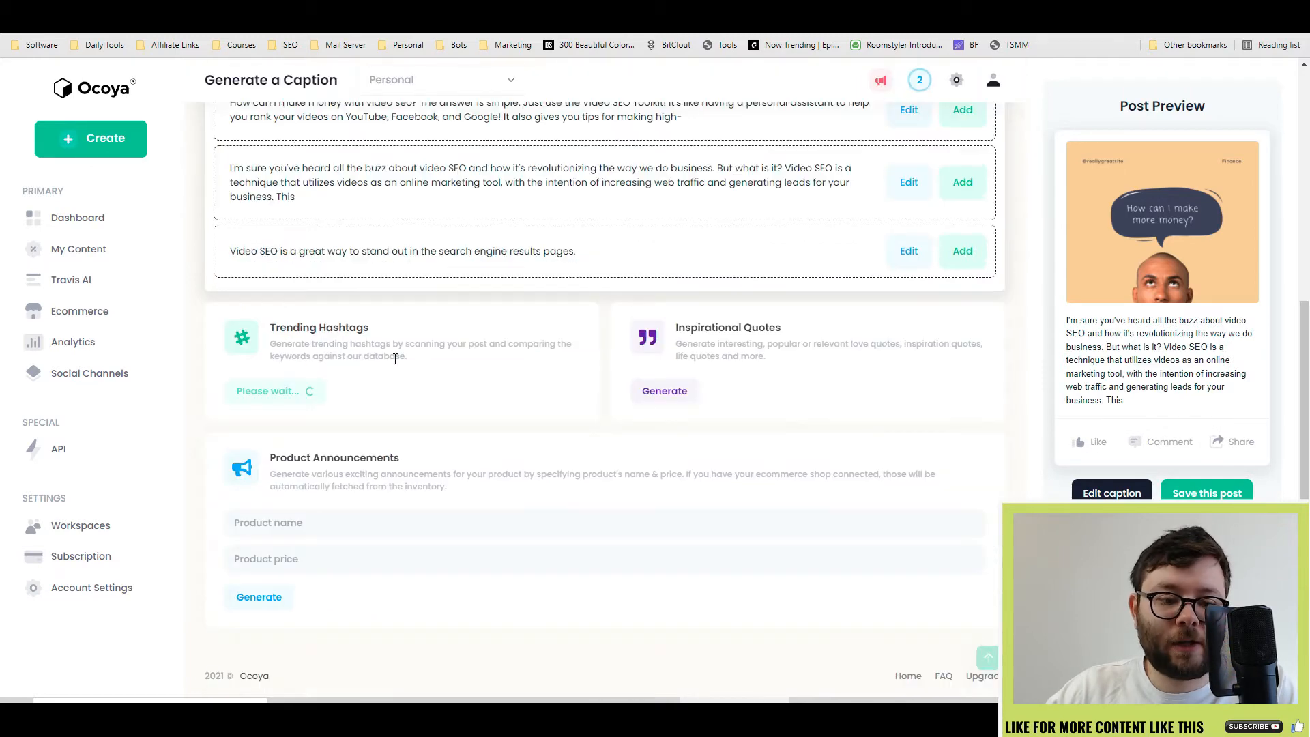
Add all trending hashtags and the 'Life is too short to be miserable' quote to the caption
left_click(664, 391)
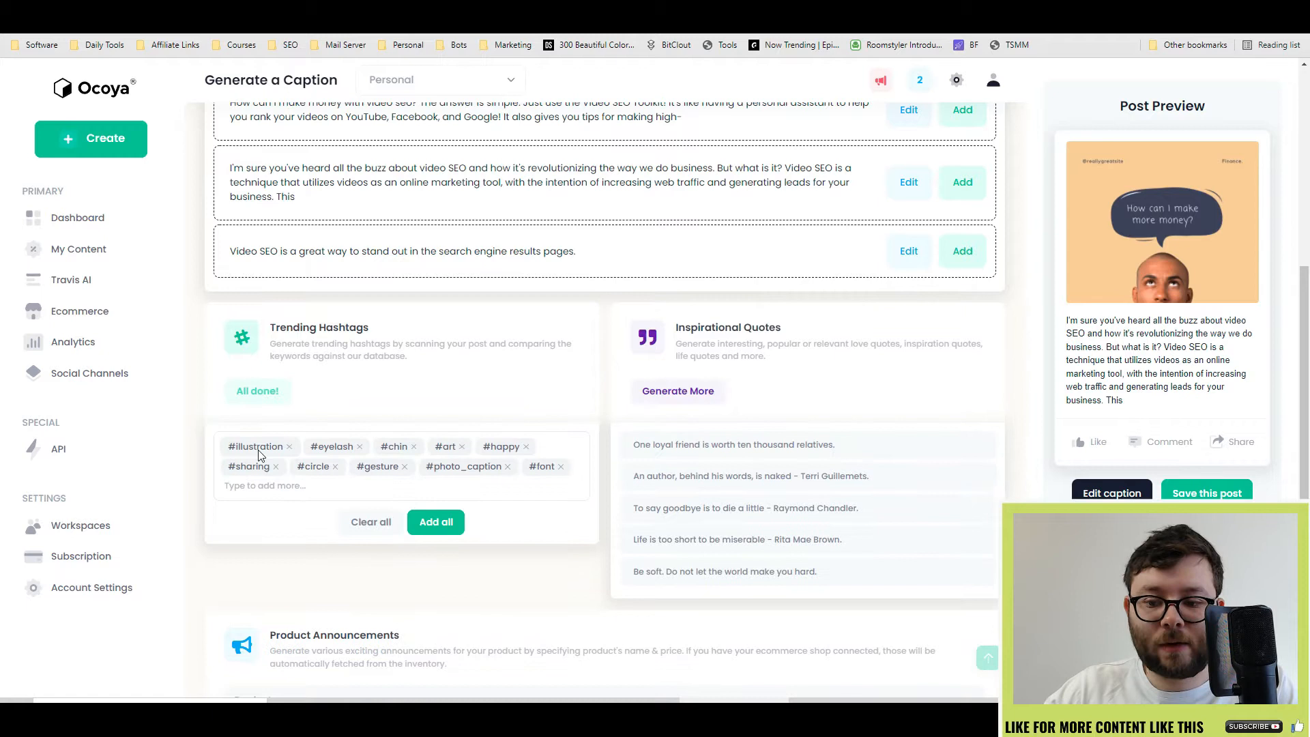
left_click(435, 521)
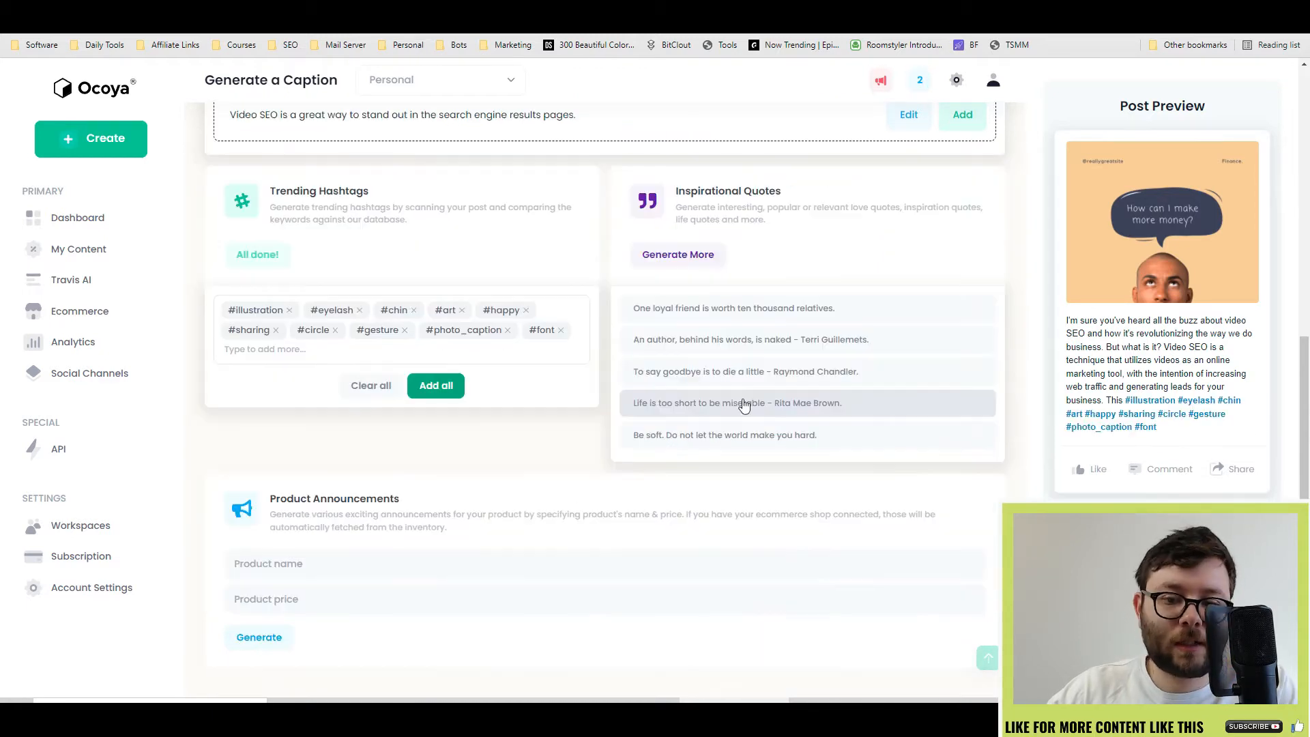
left_click(735, 402)
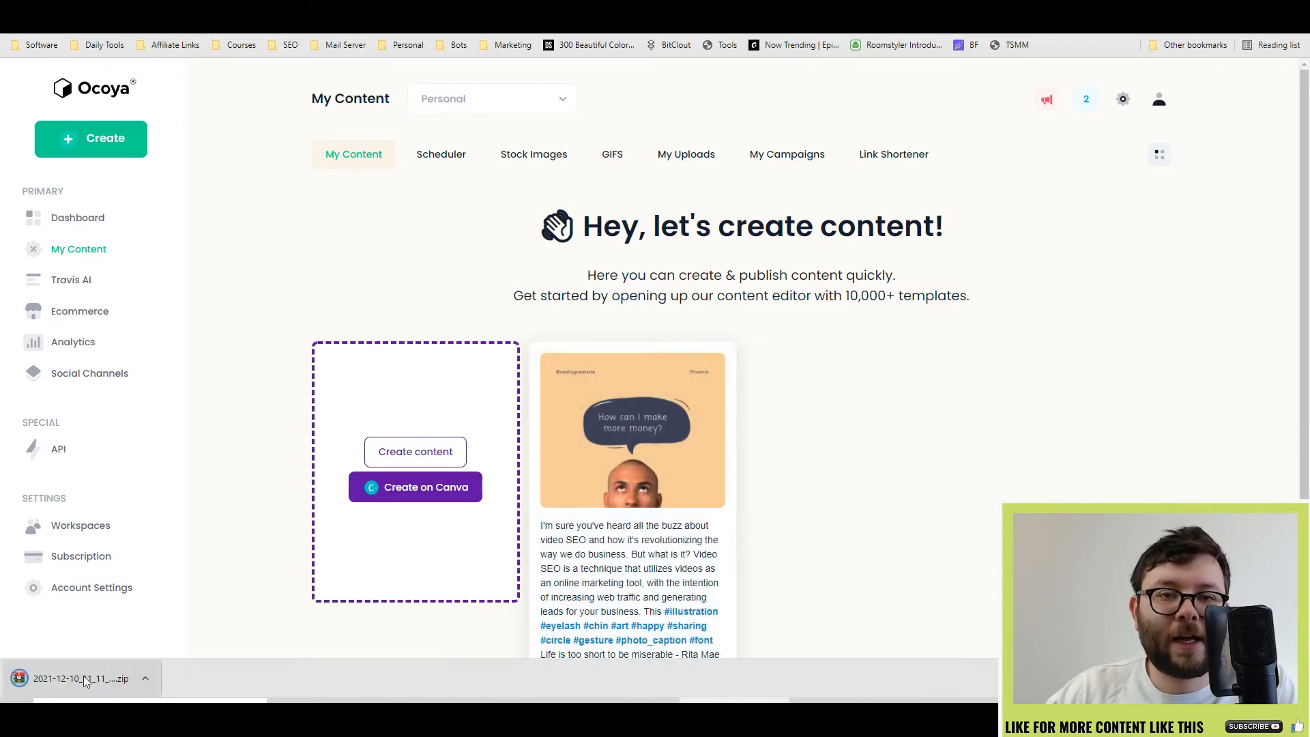
Schedule the post for December 17 on the Viral Starters Facebook page
left_click(79, 679)
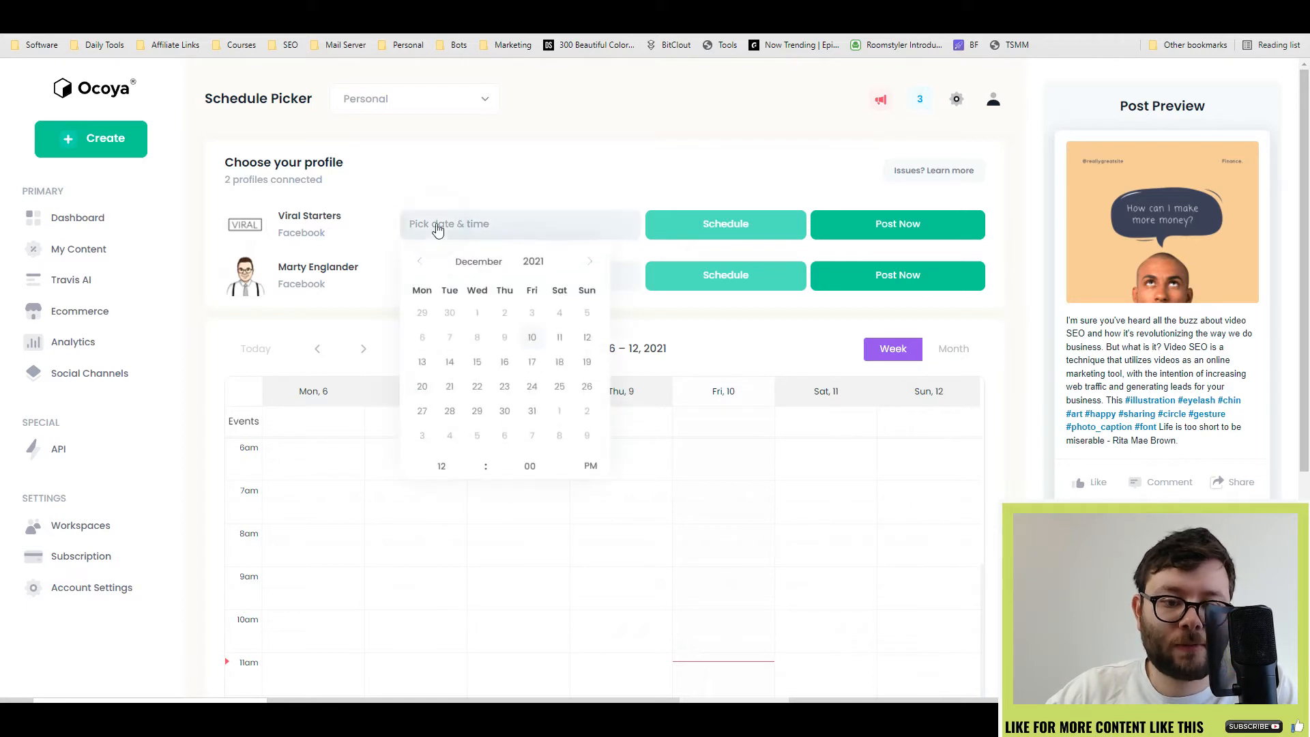
left_click(531, 361)
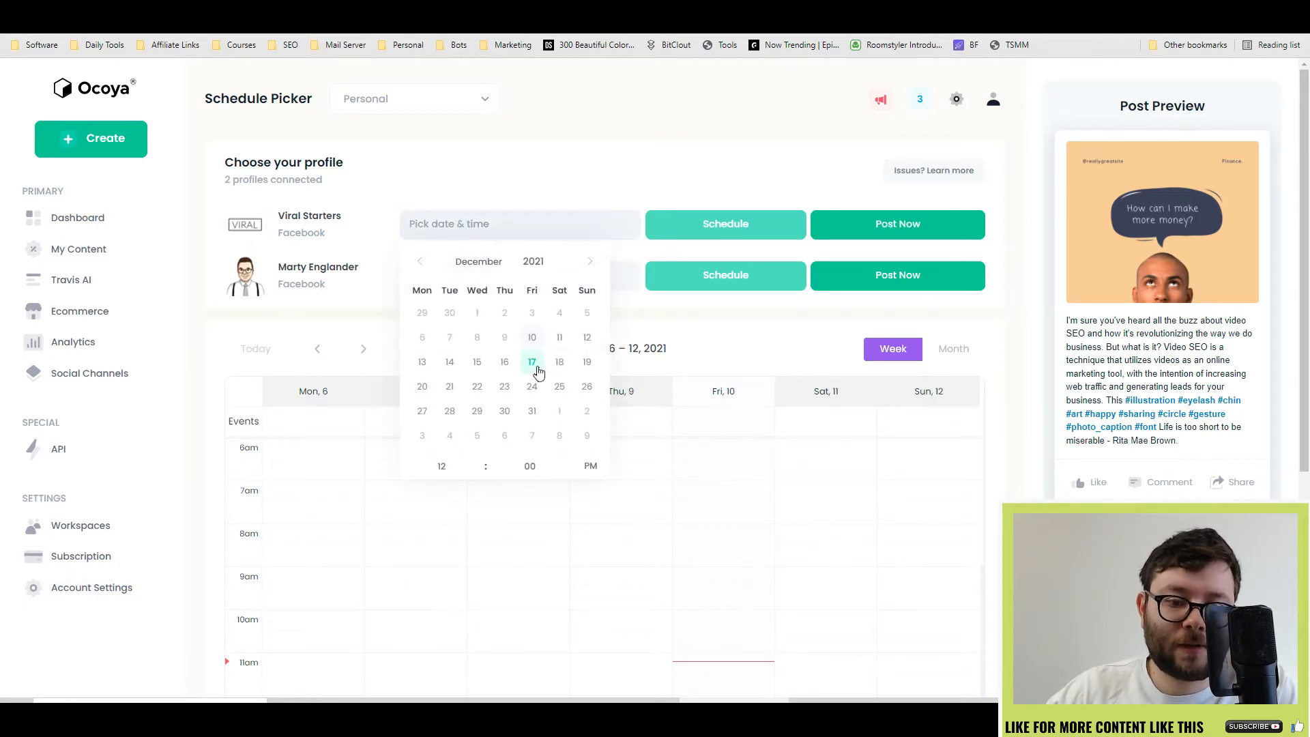
left_click(725, 223)
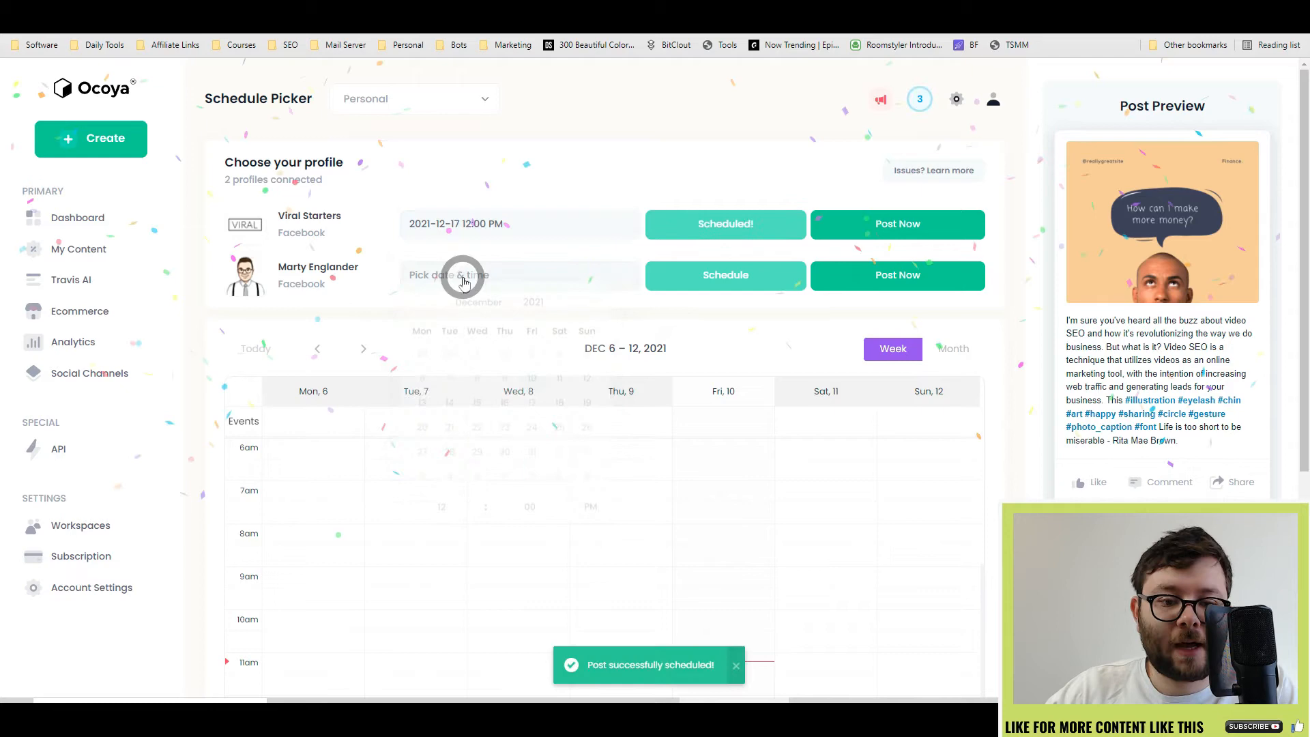
Schedule the post for December 31 on the second Facebook page, then move to Travis AI
left_click(533, 393)
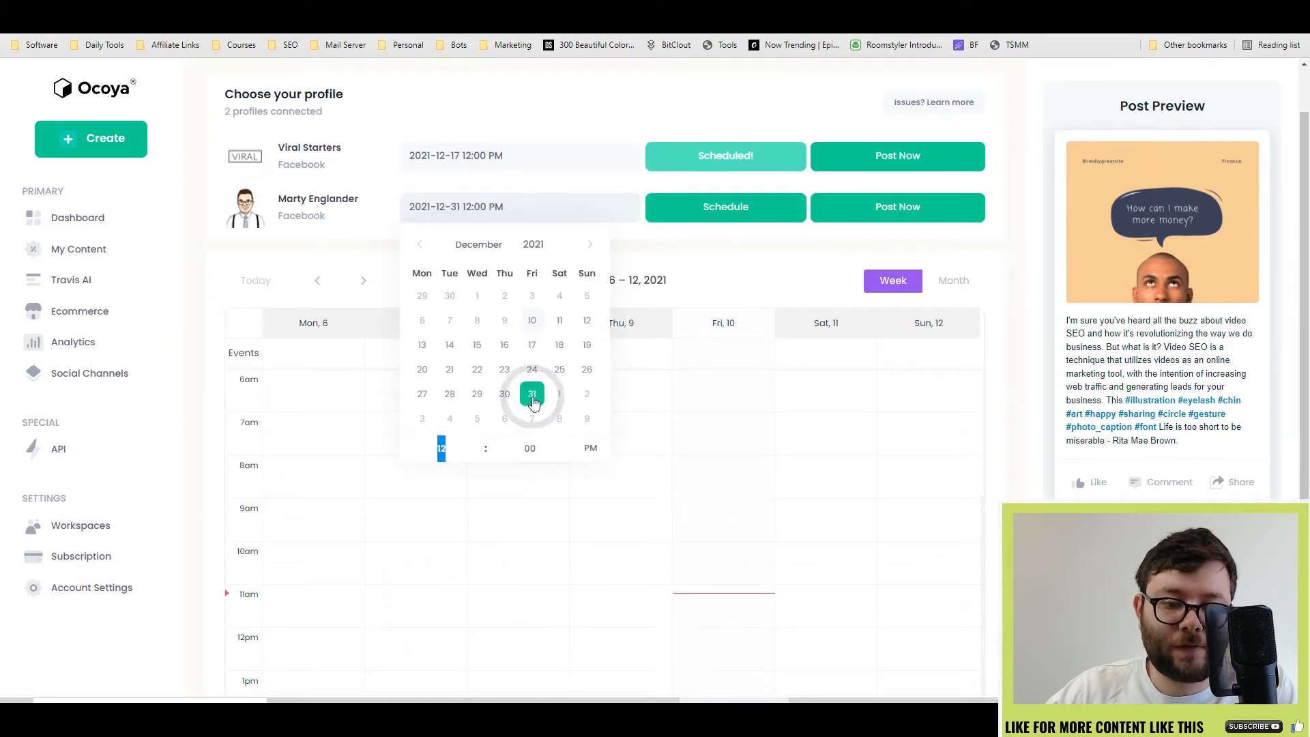
left_click(725, 206)
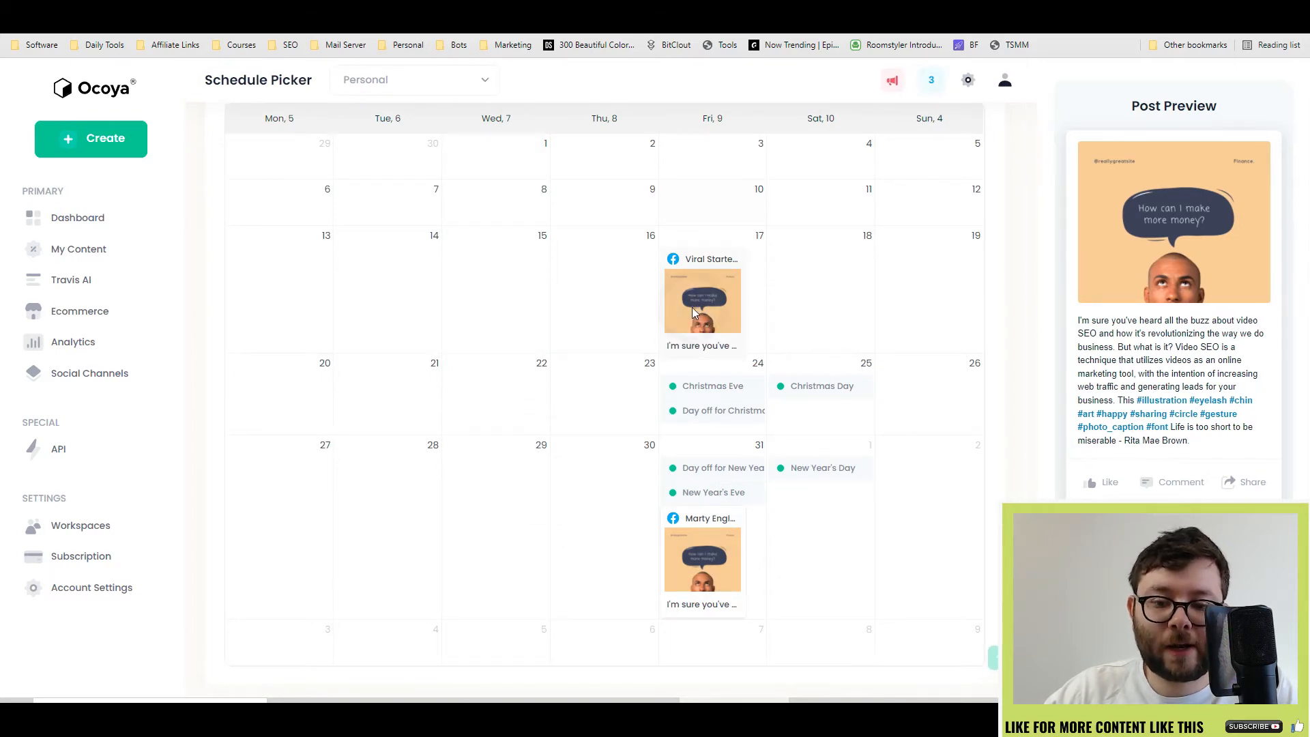
left_click(703, 300)
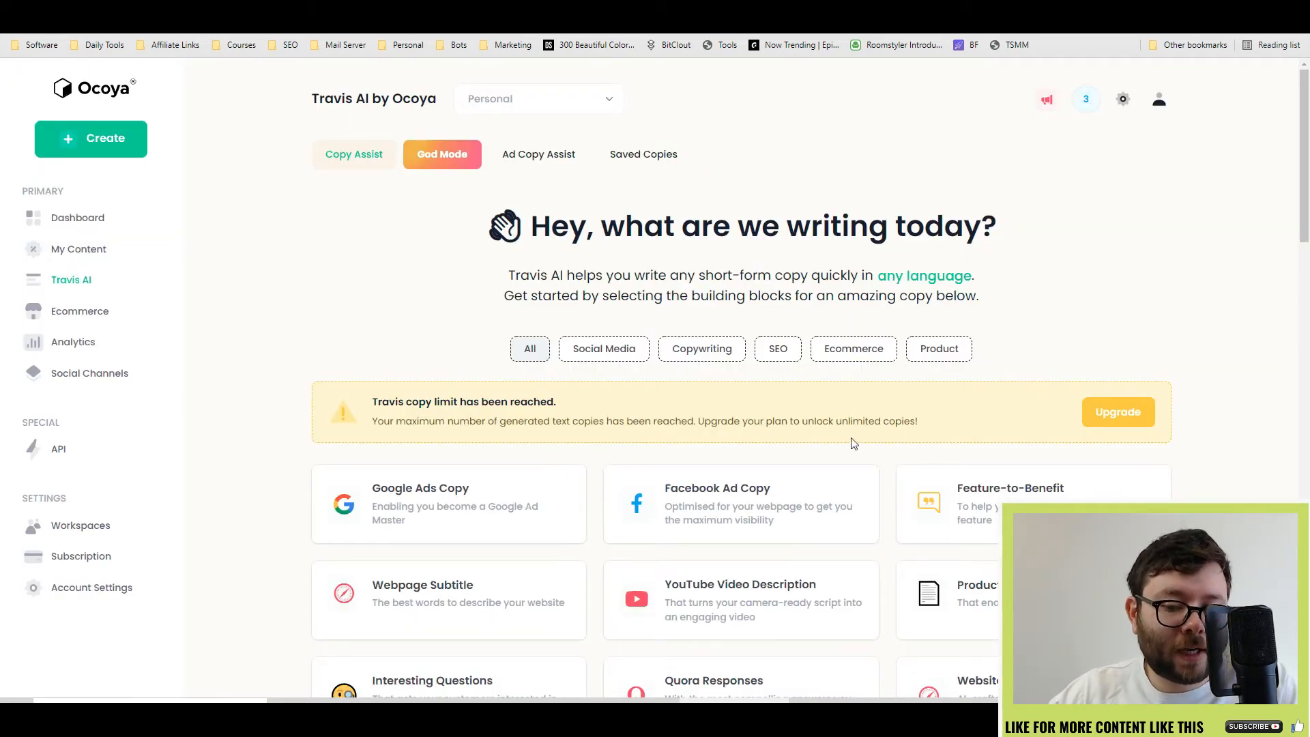
Scroll through the Travis AI copywriting templates
scroll("down", 3)
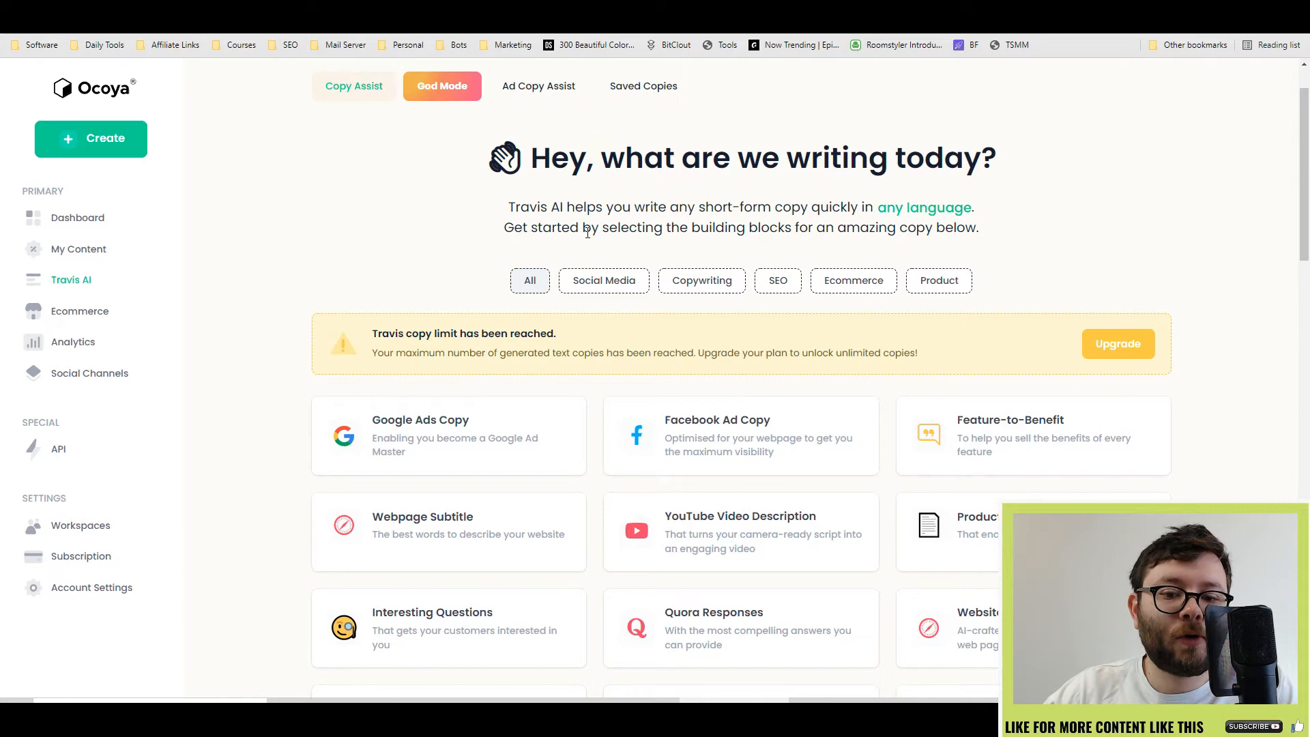
scroll("down", 3)
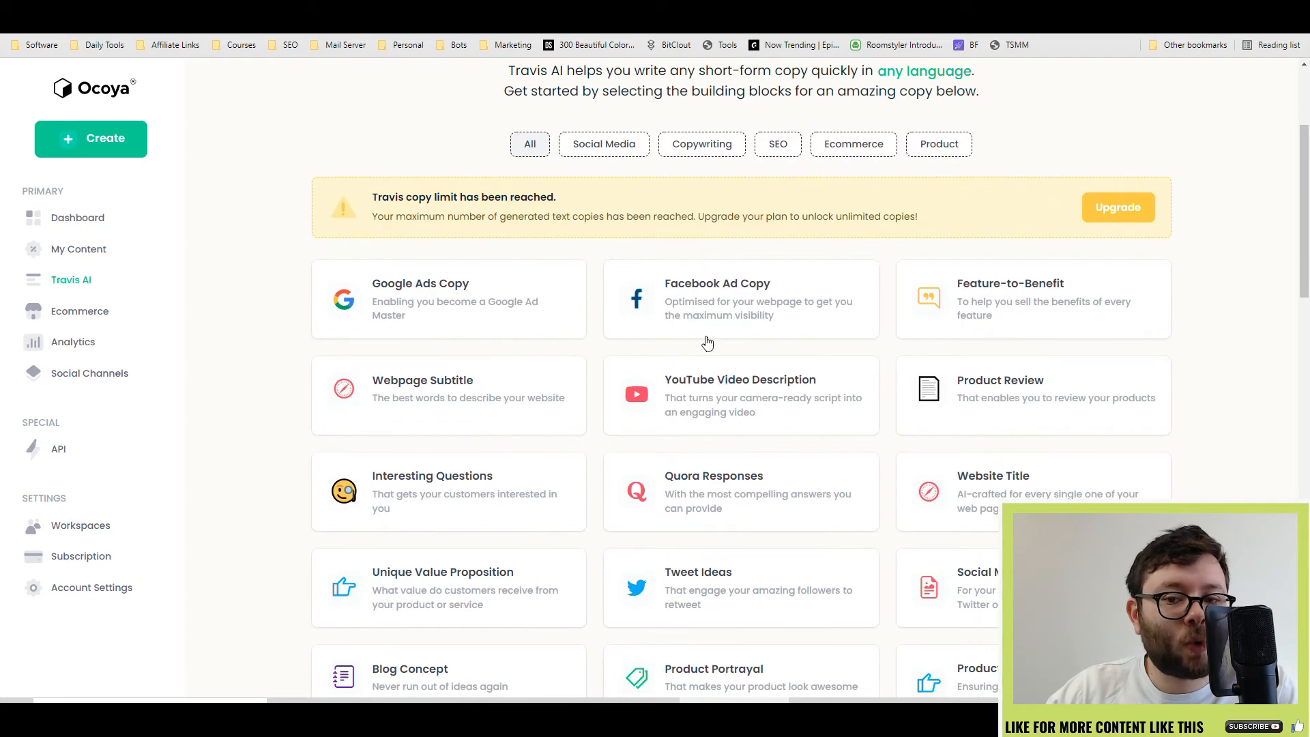
scroll("down", 3)
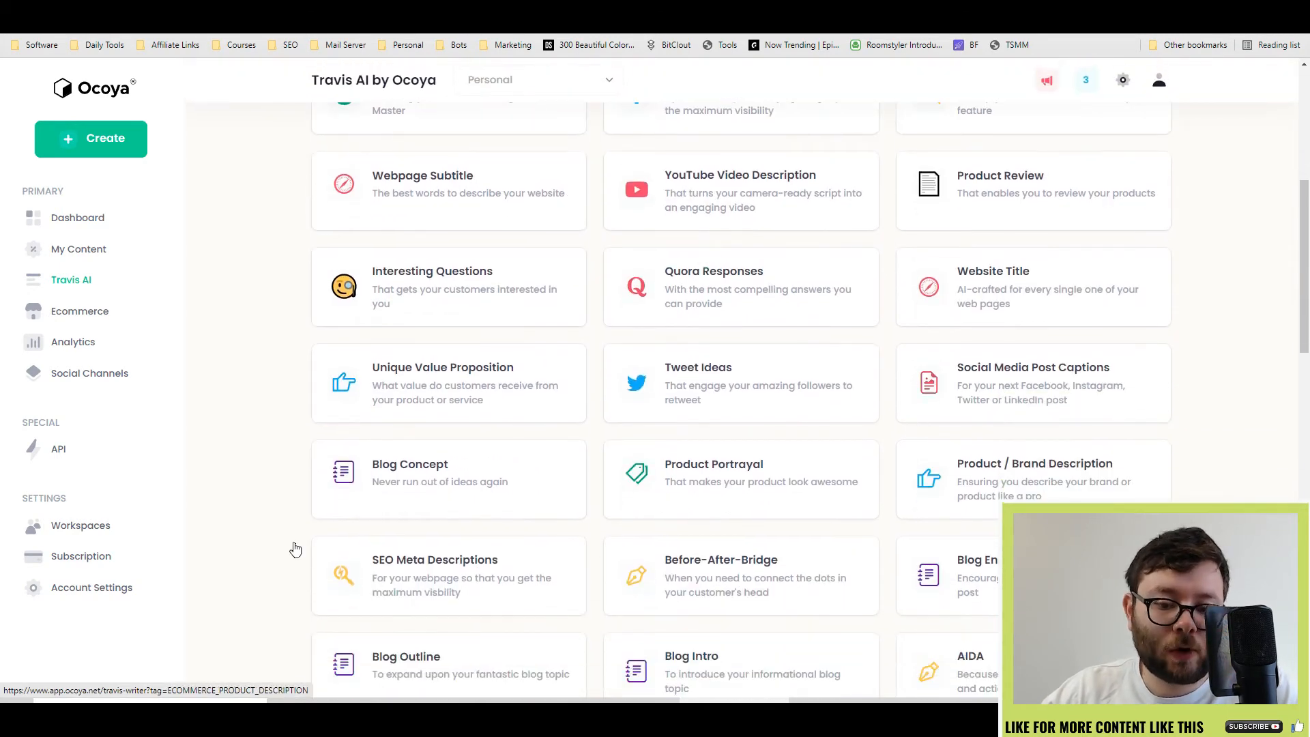
Browse the Ecommerce integrations, including the Woocommerce and Amazon store tabs
left_click(79, 311)
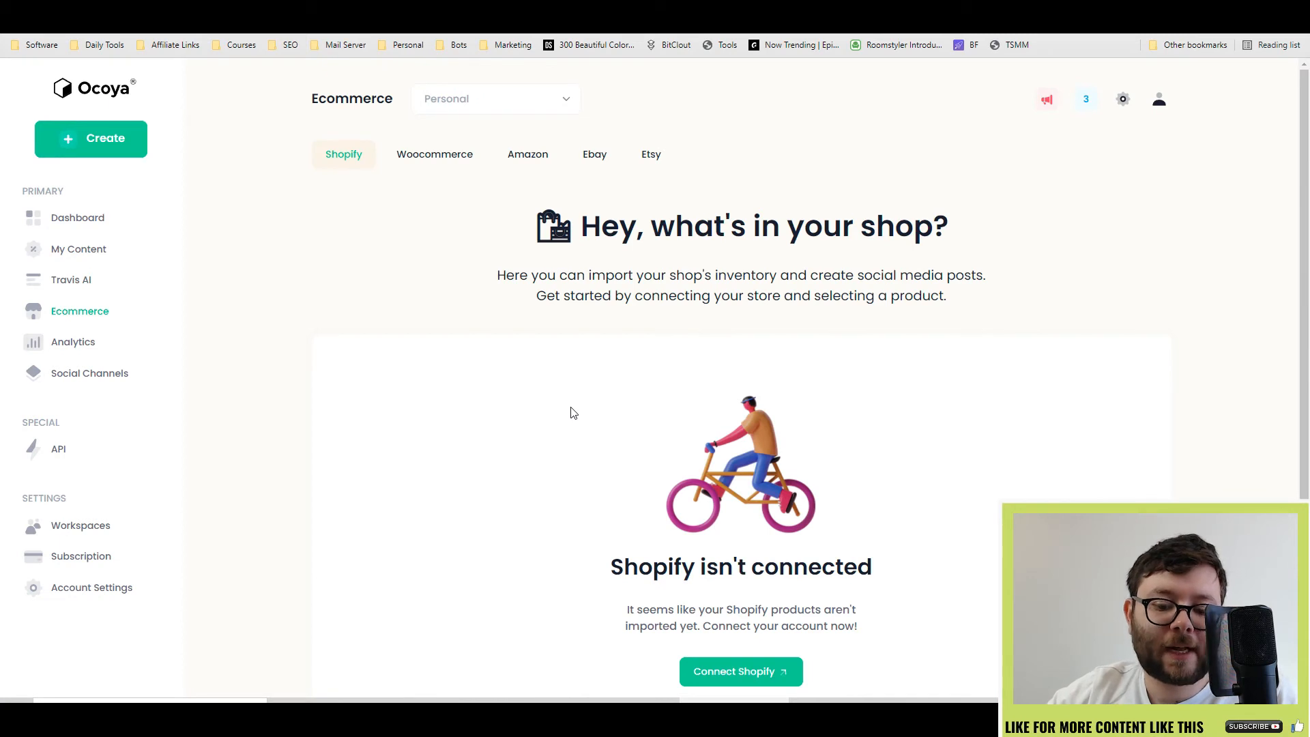
left_click(434, 155)
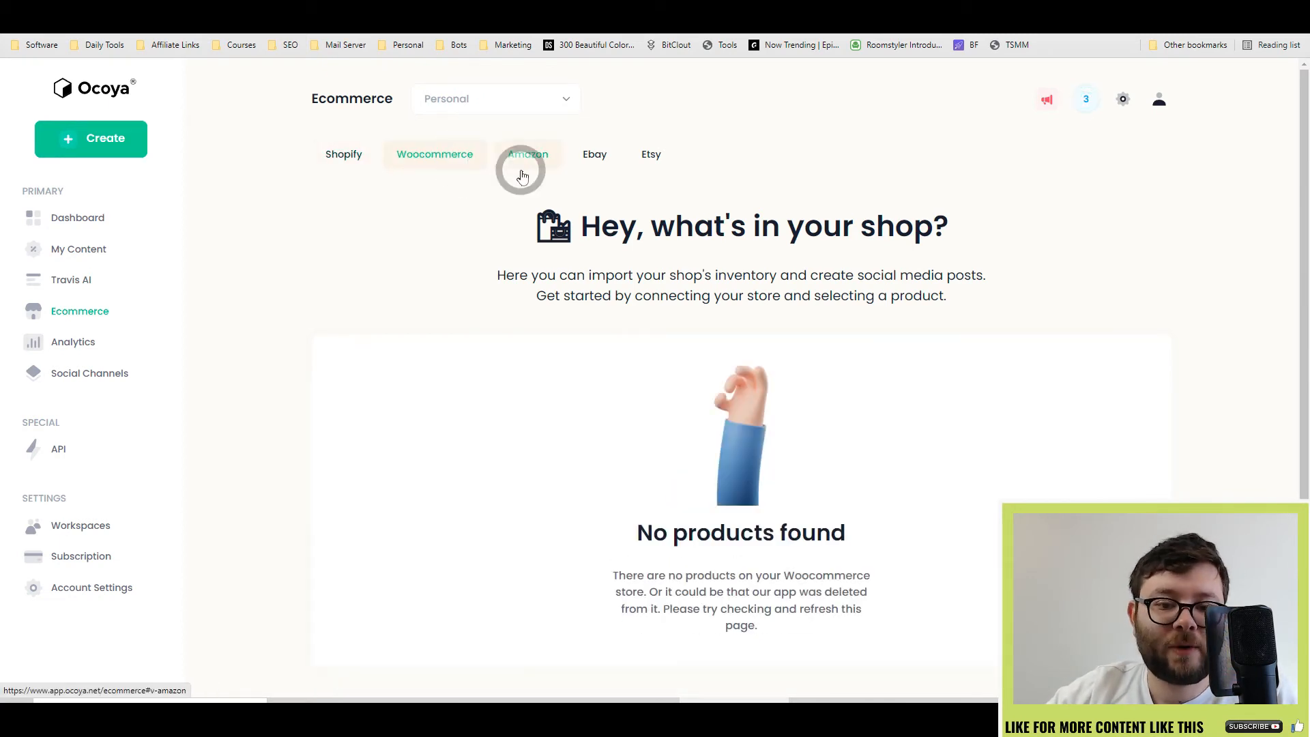
left_click(651, 154)
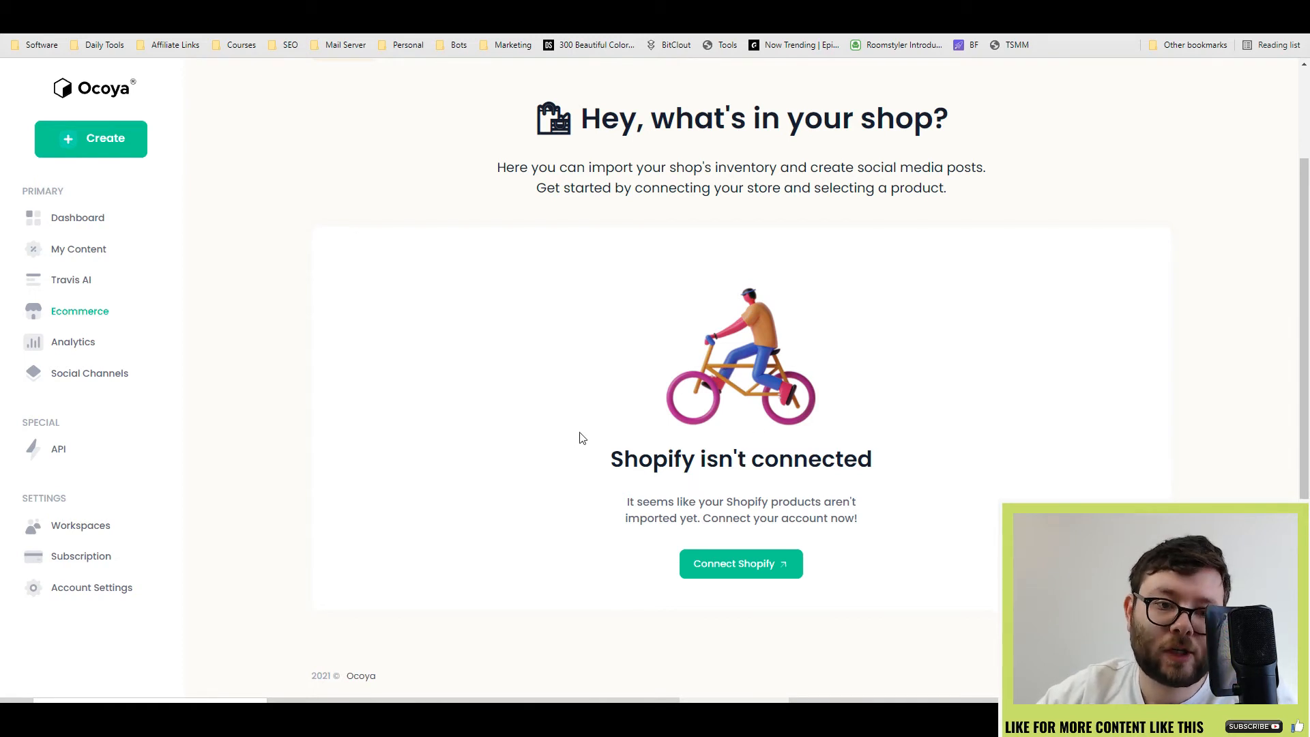
View the activity analytics and hashtag usage, scrolling through the page
left_click(72, 341)
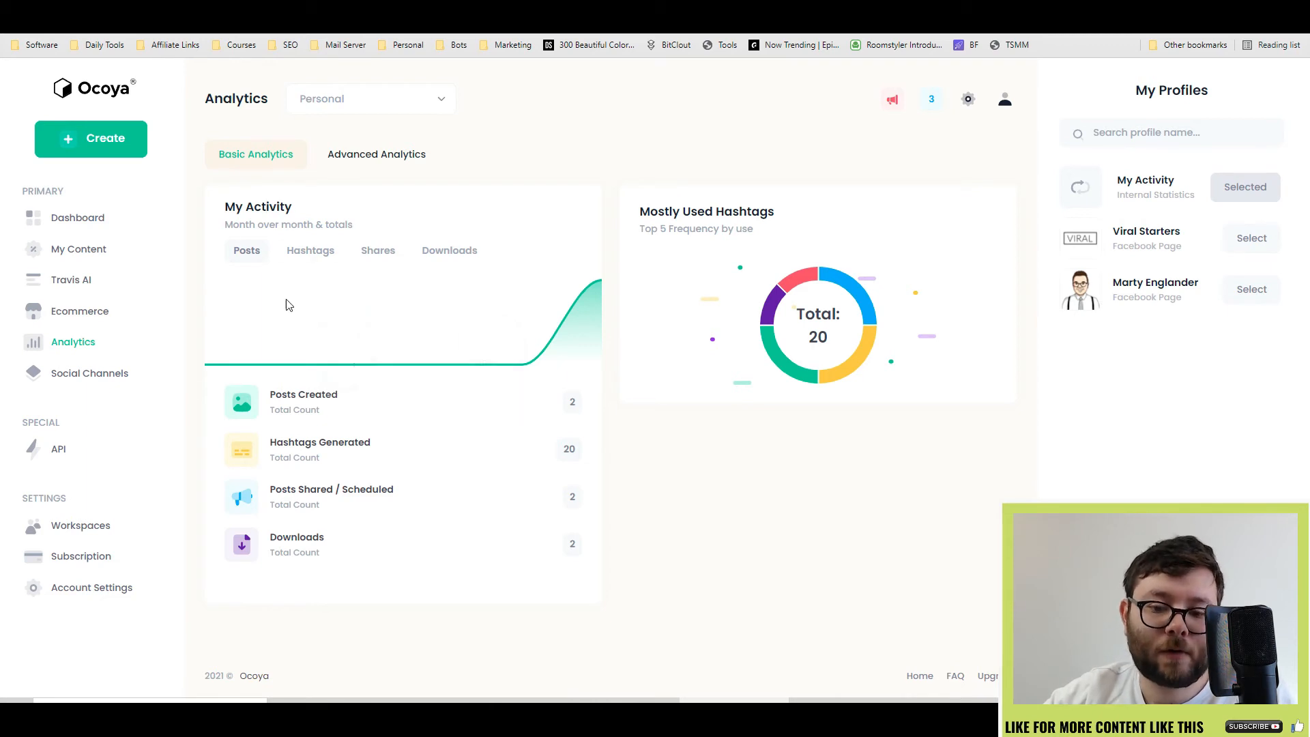
mouse_move(338, 356)
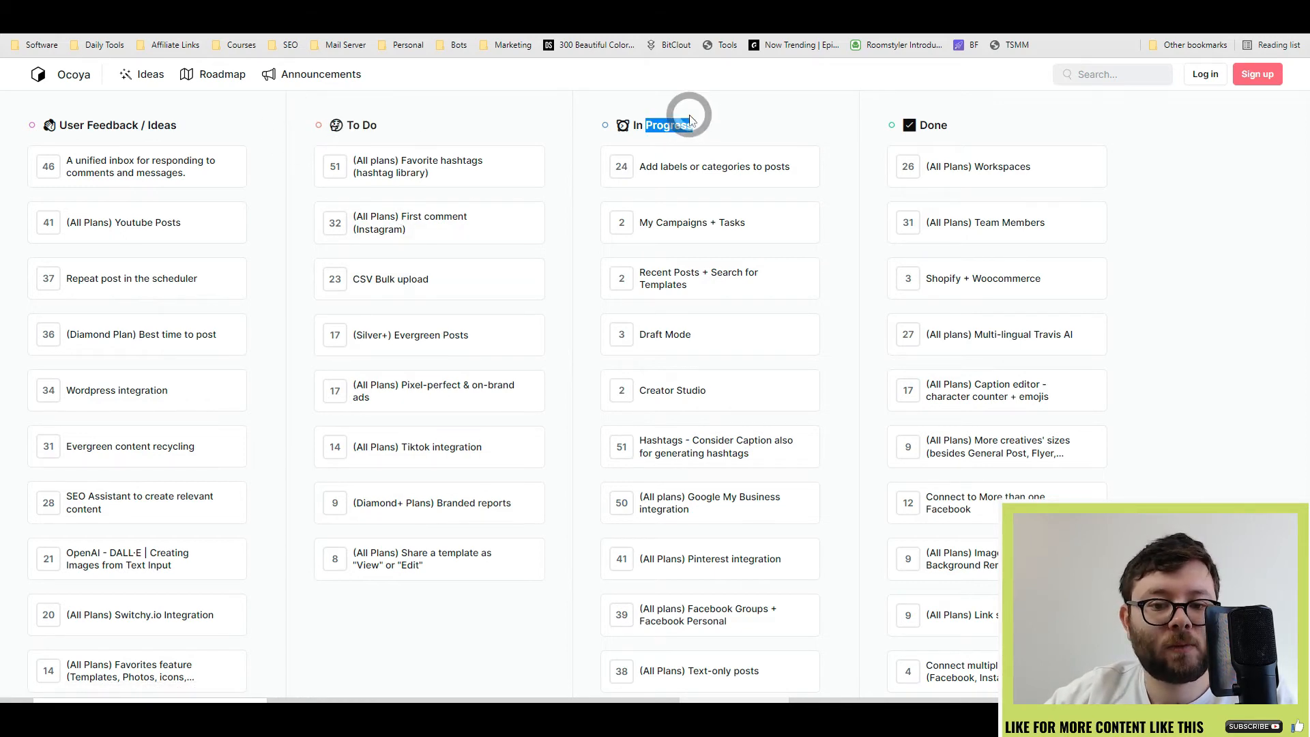
scroll("down", 3)
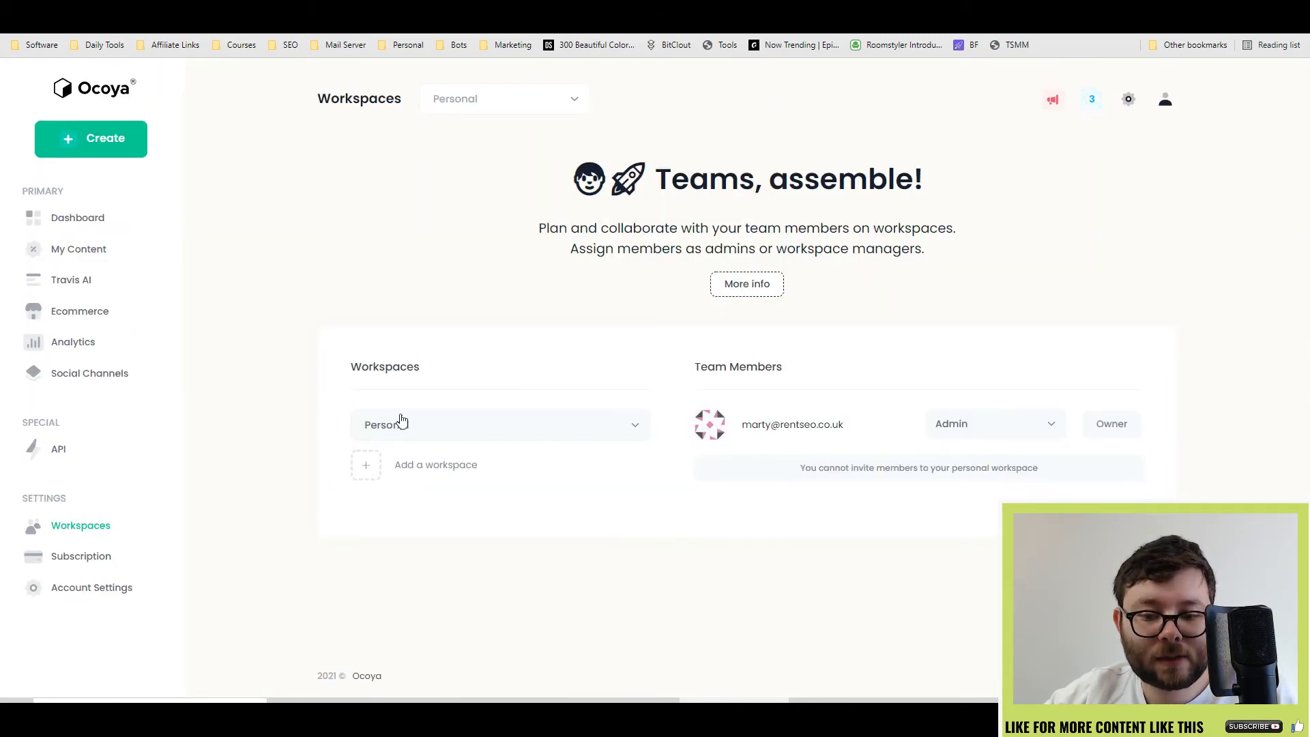
Switch to the Managers workspace and start an Add a member invite showing the admin/manager roles
left_click(435, 464)
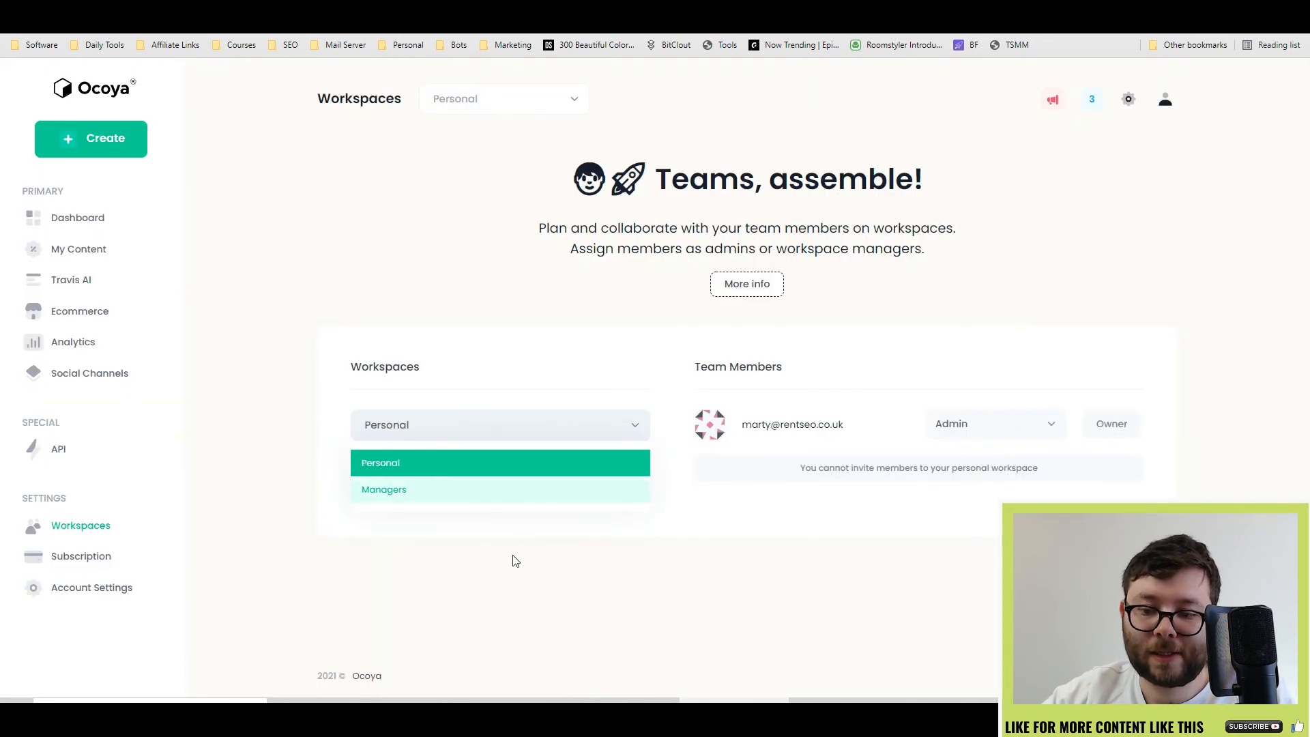
left_click(384, 489)
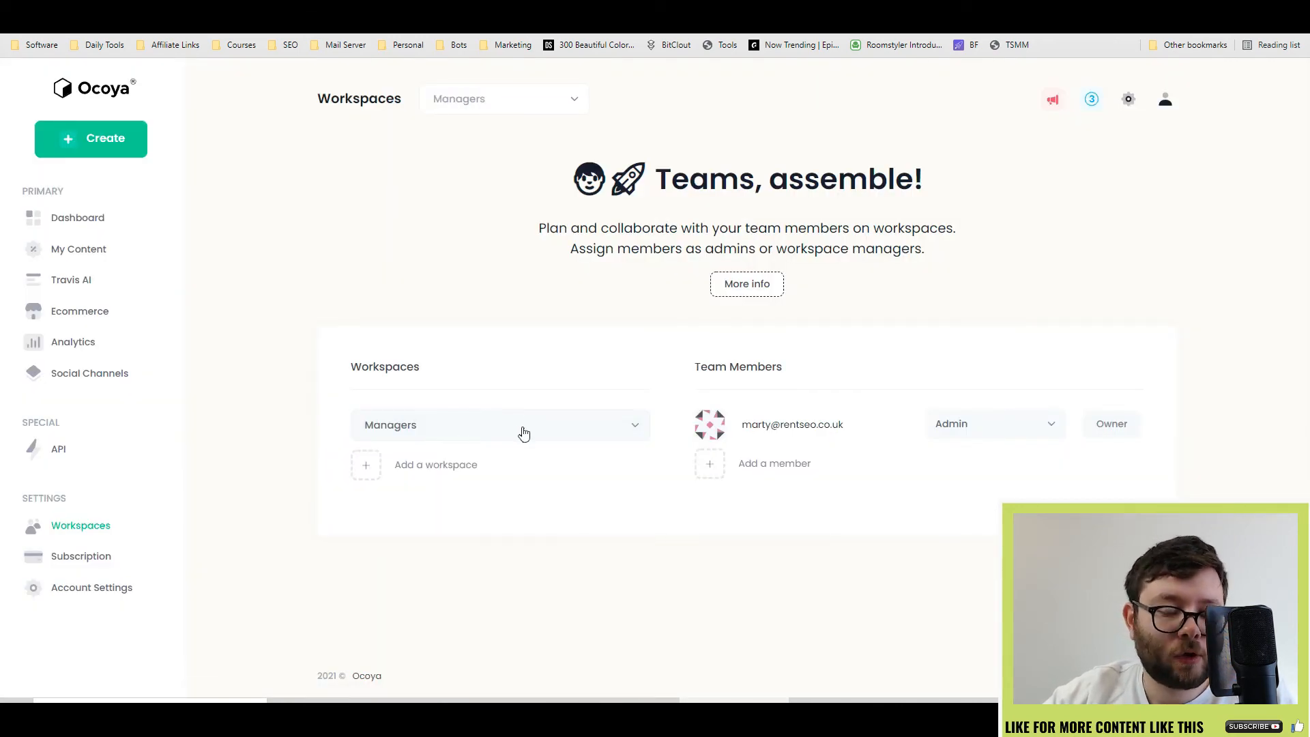
mouse_move(721, 470)
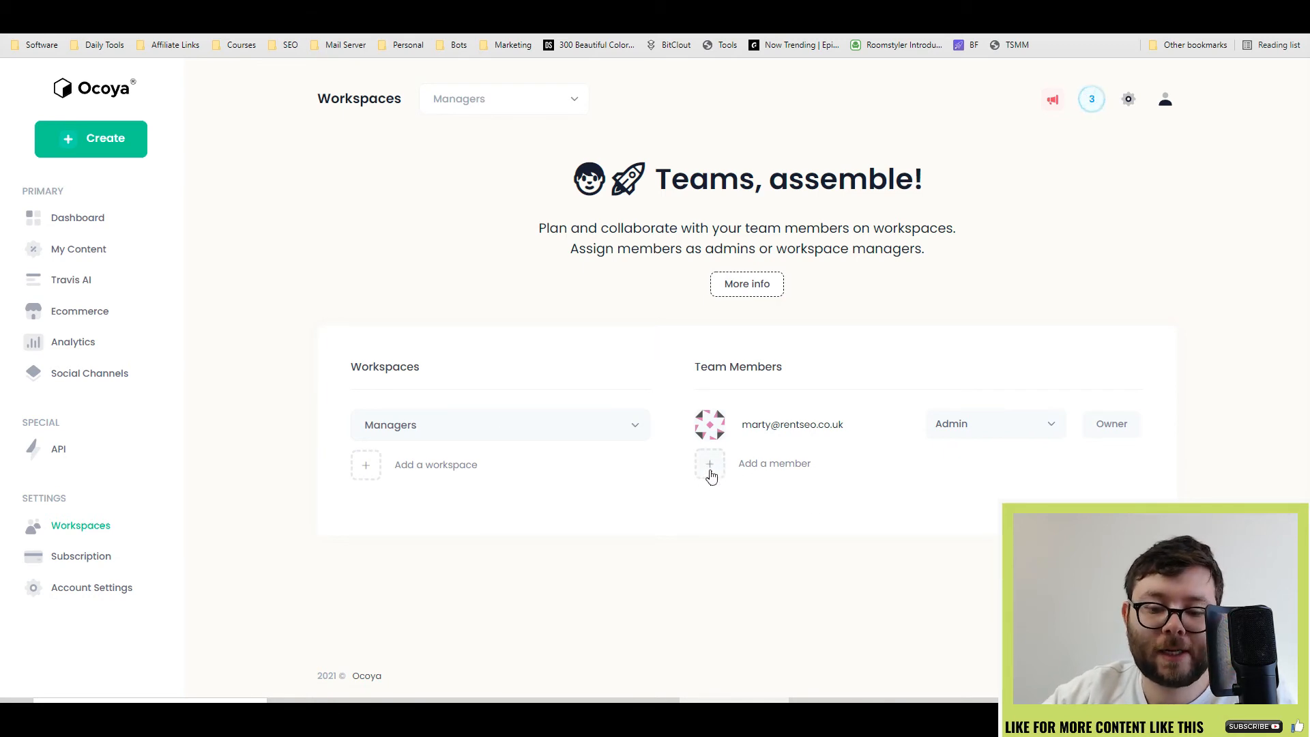
left_click(710, 463)
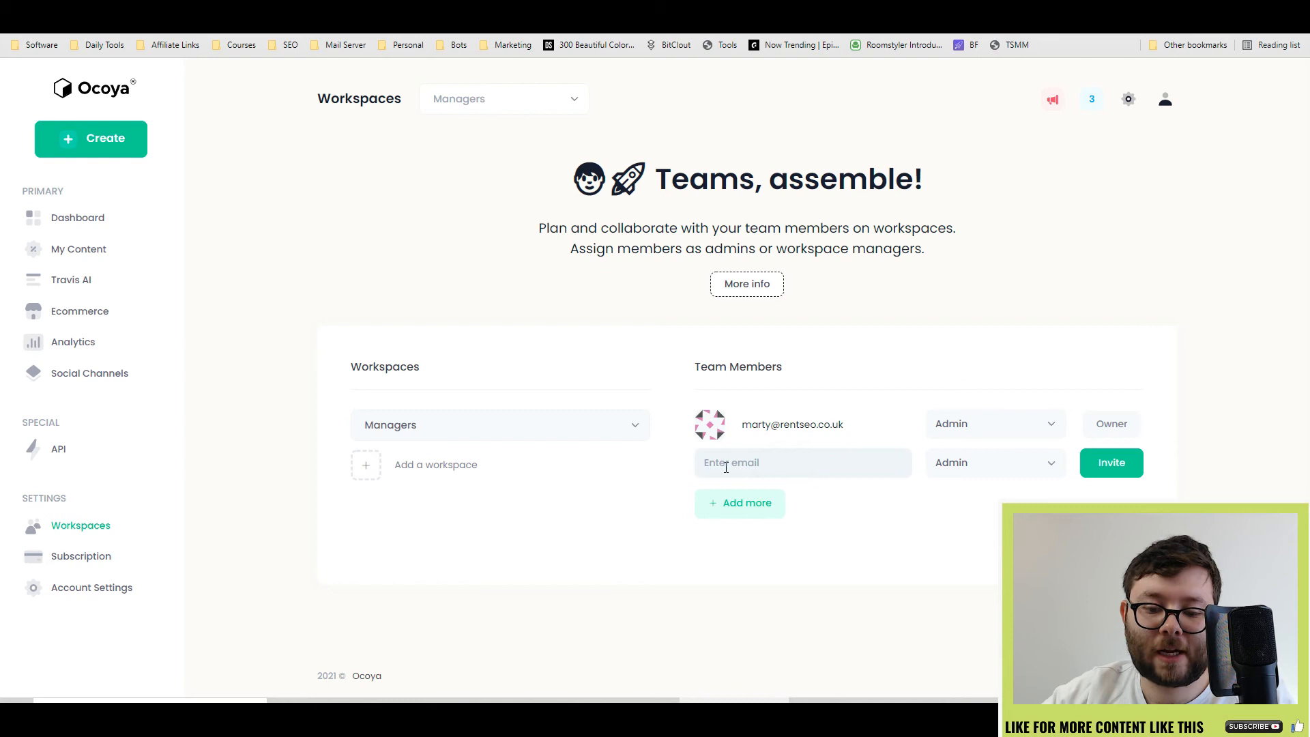
left_click(994, 463)
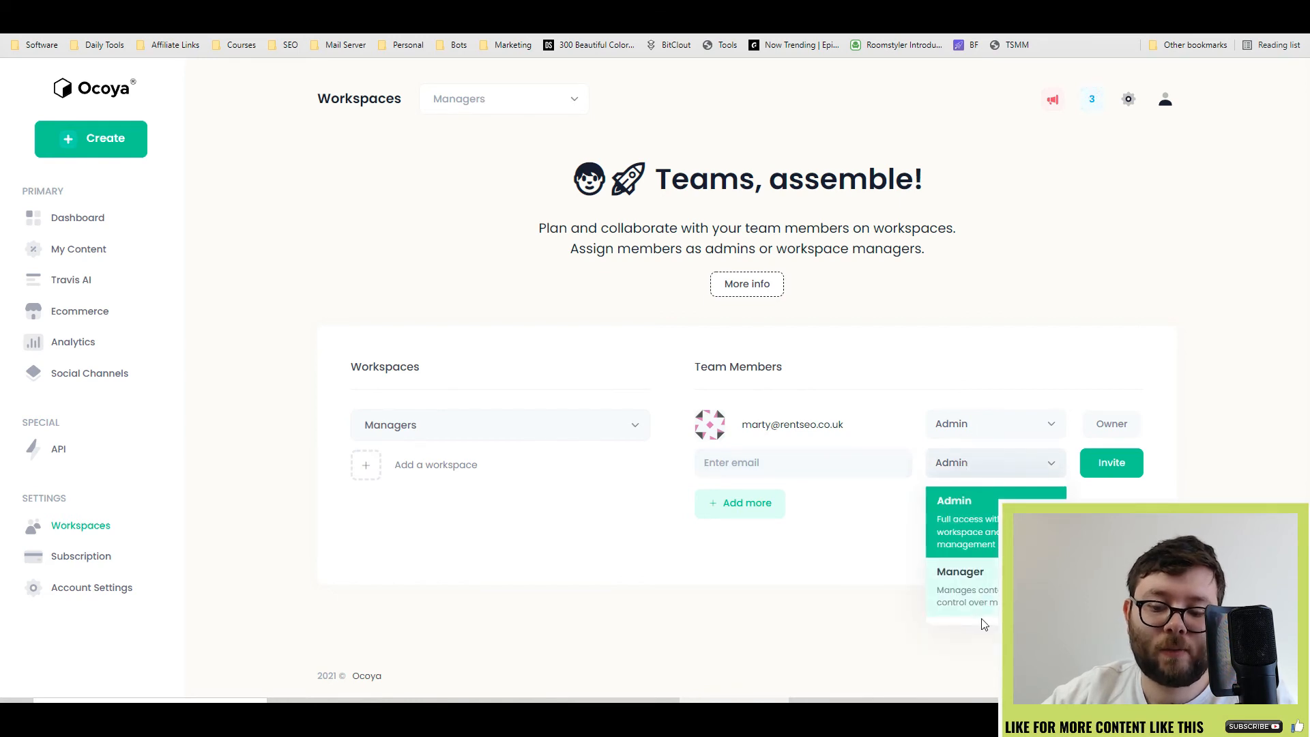